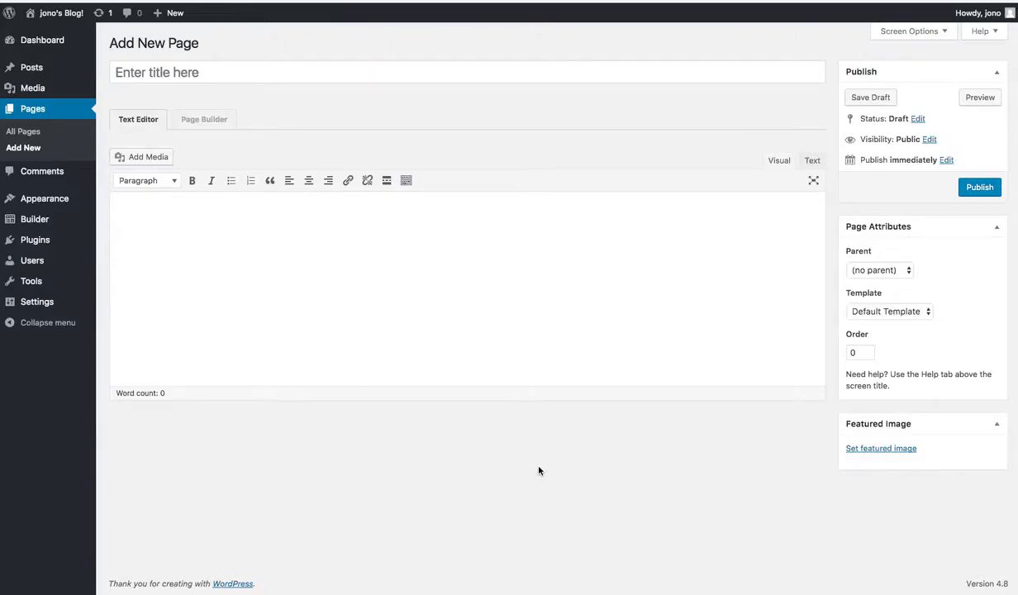
{"action": "mouse_move", "coordinate": [565, 459]}
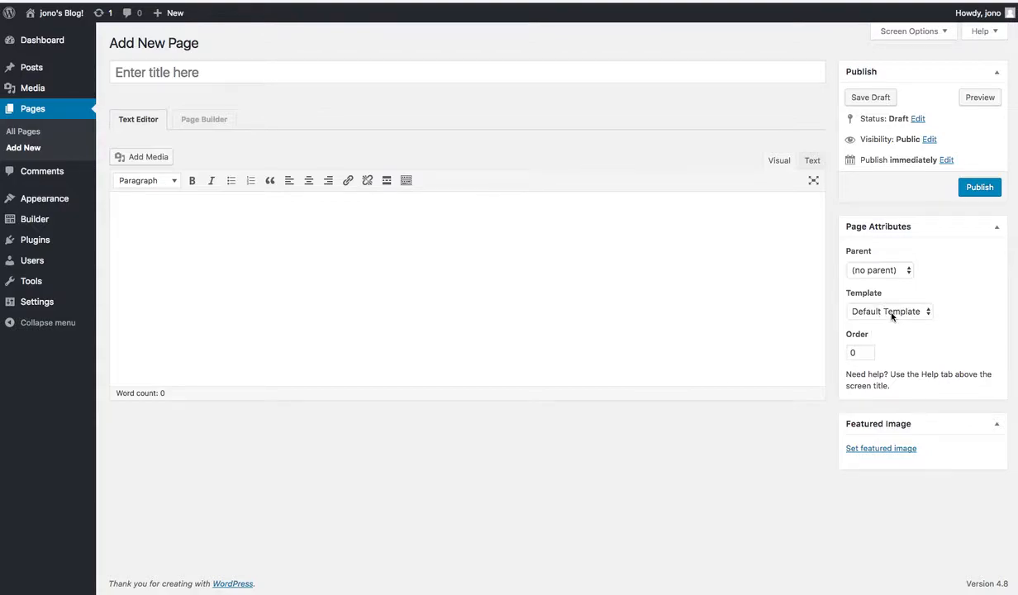
Step: Review the page template list, then start a new Builder layout
{"action": "left_click", "coordinate": [889, 311]}
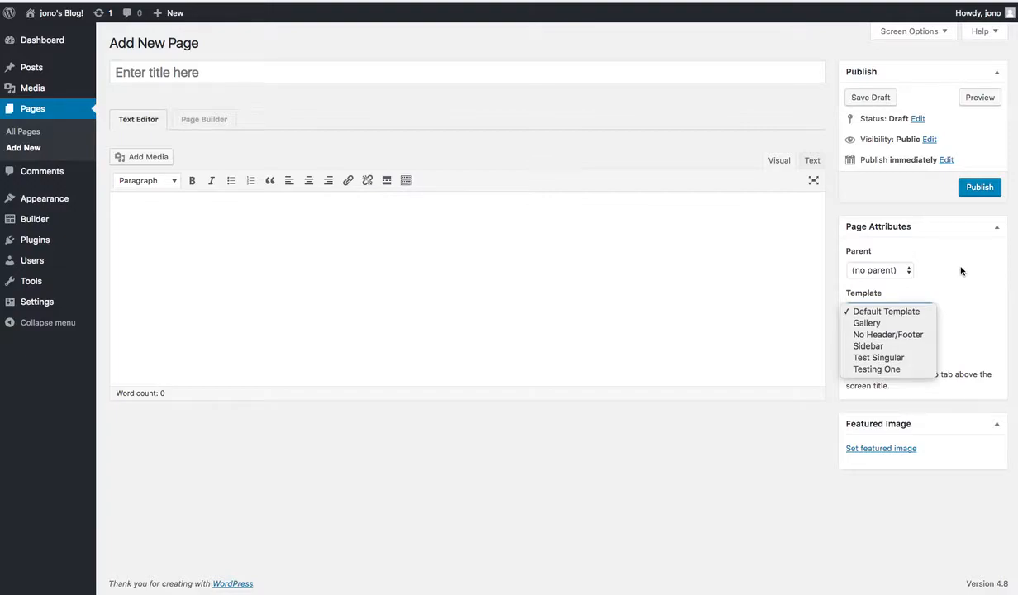
{"action": "left_click", "coordinate": [889, 311]}
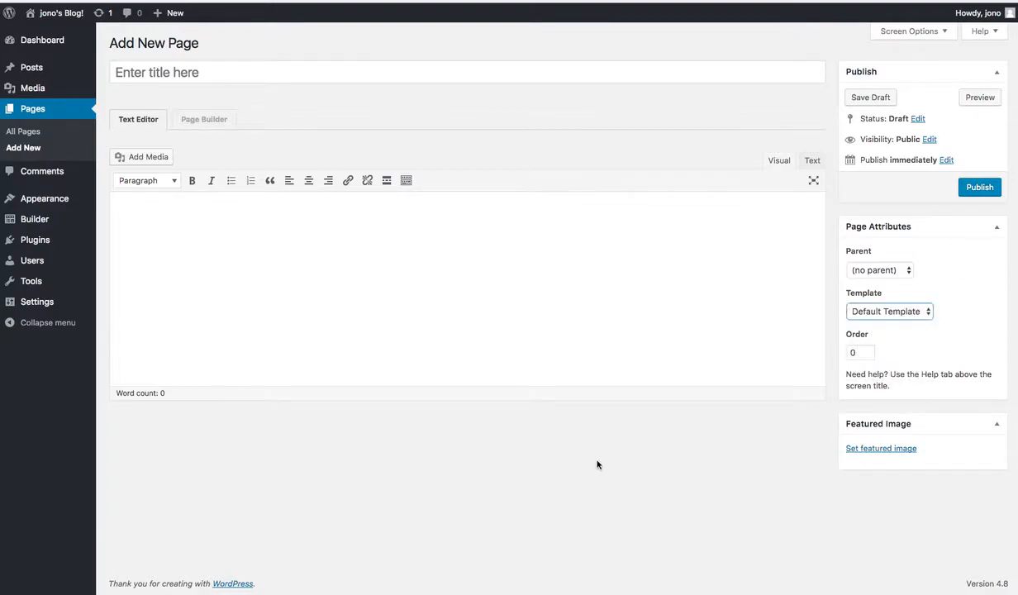
{"action": "mouse_move", "coordinate": [567, 458]}
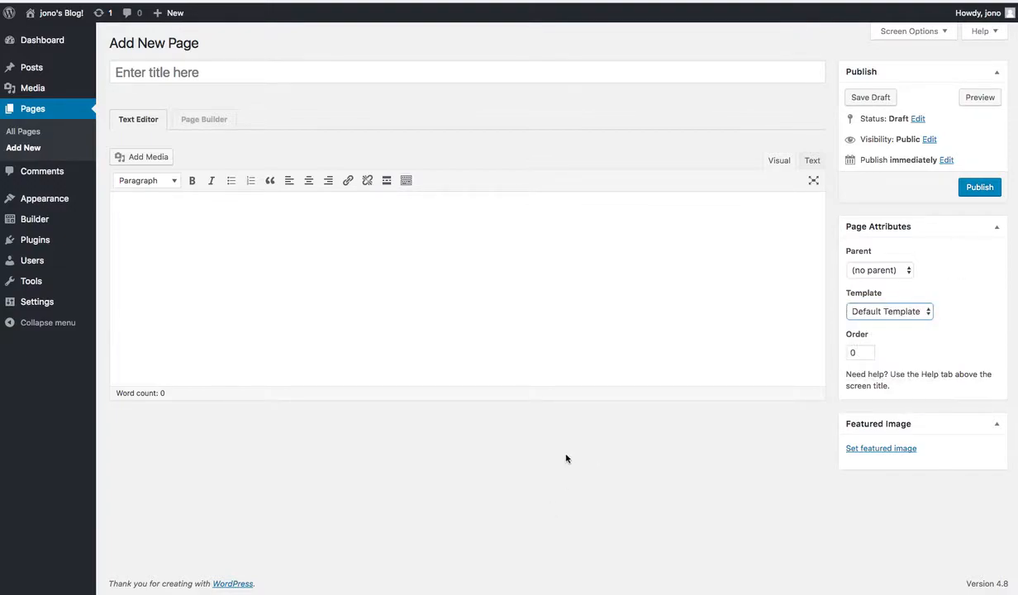
{"action": "mouse_move", "coordinate": [407, 463]}
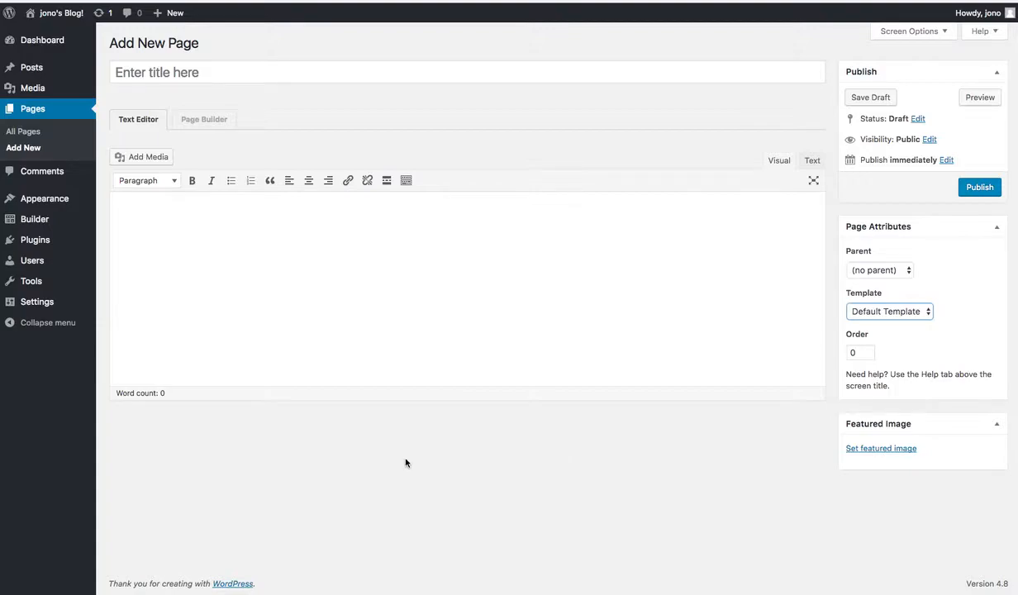
{"action": "left_click", "coordinate": [34, 219]}
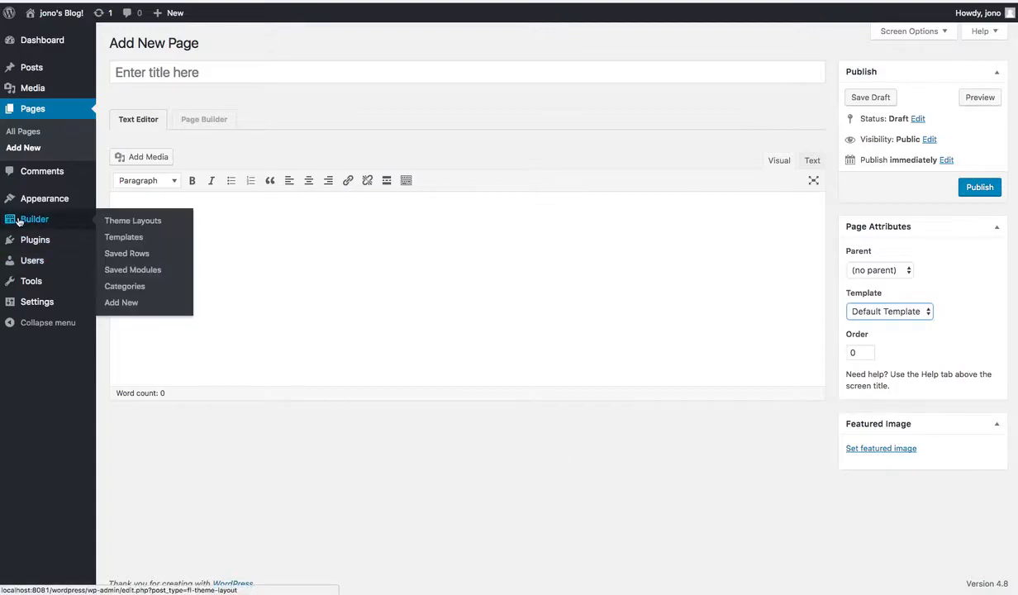
{"action": "mouse_move", "coordinate": [132, 221]}
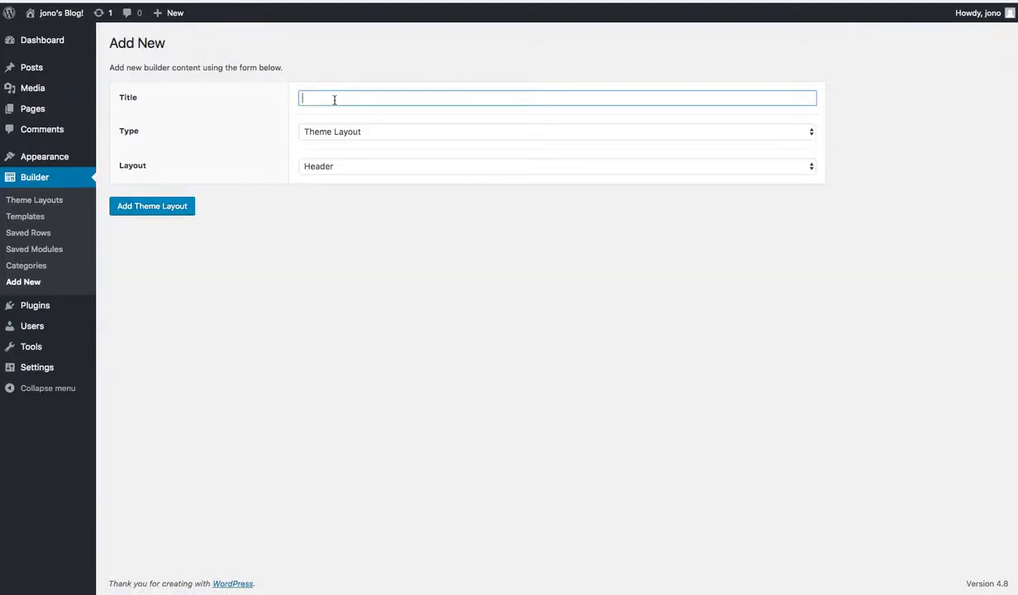
Step: Title the layout 'Template Testing' and make it a Singular layout
{"action": "type", "text": "Template"}
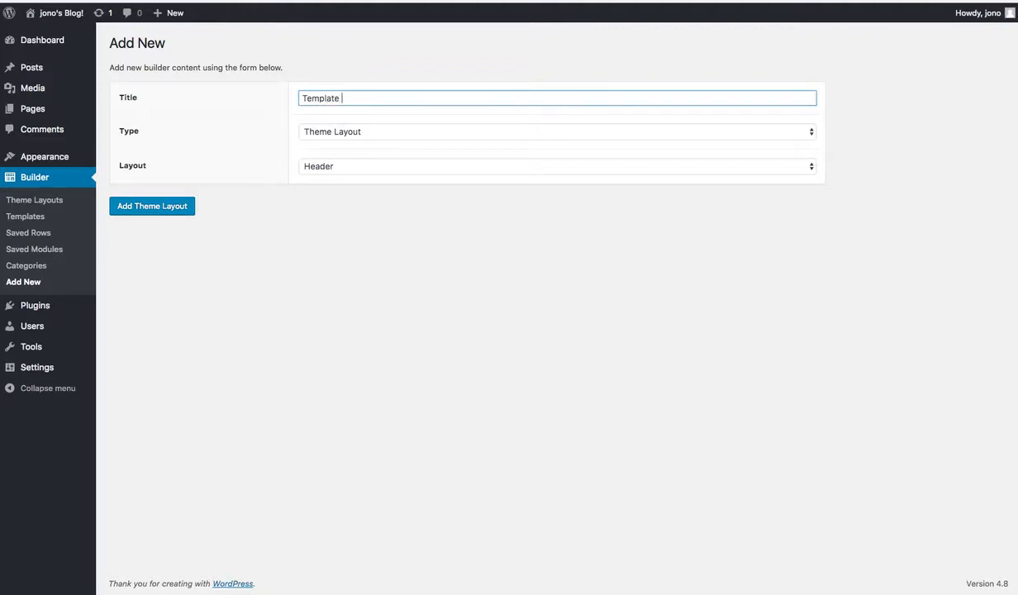
{"action": "type", "text": "Testing"}
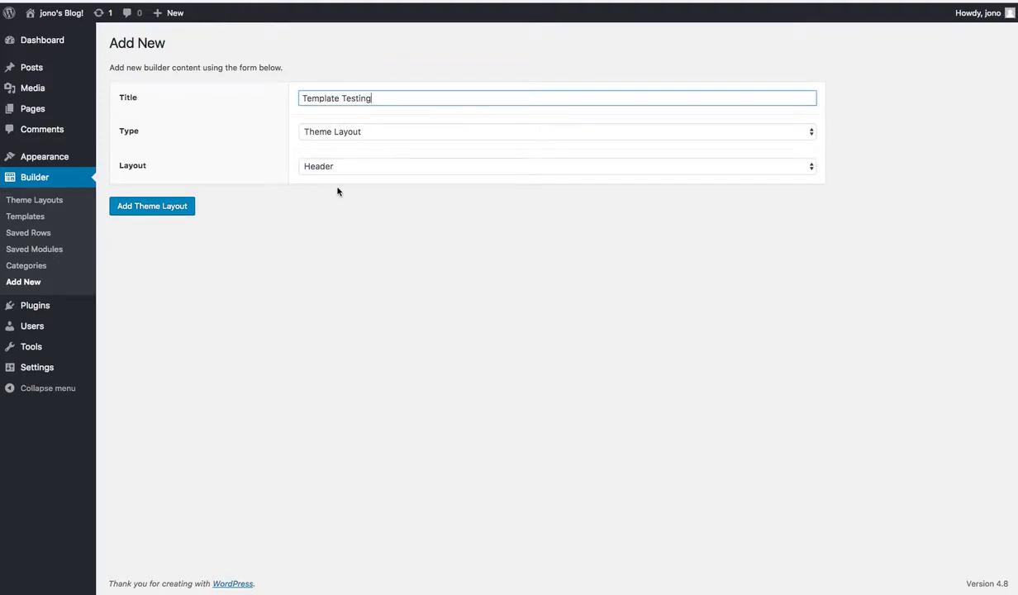
{"action": "left_click", "coordinate": [555, 165]}
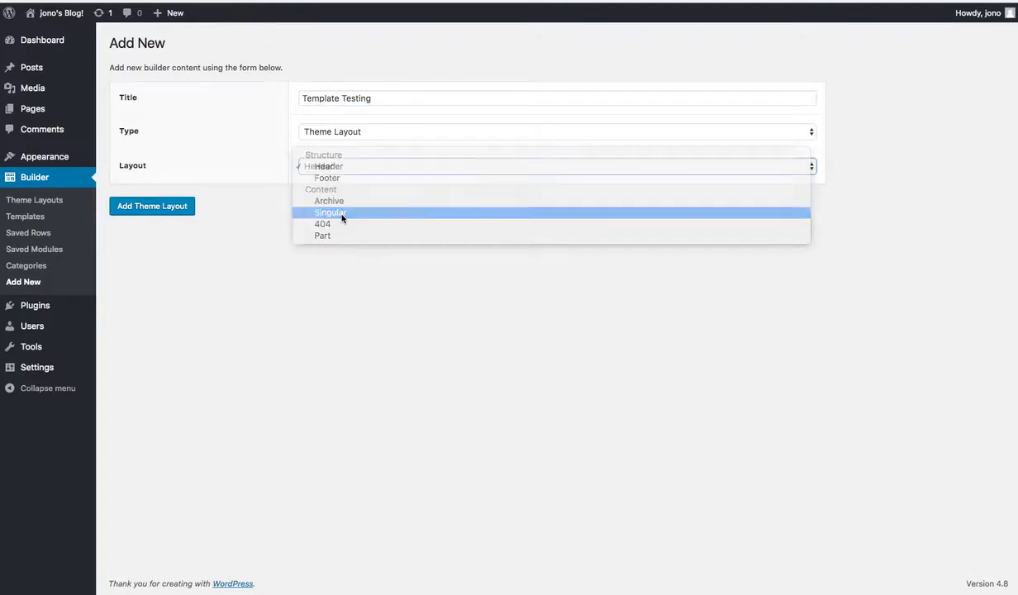
{"action": "left_click", "coordinate": [331, 212]}
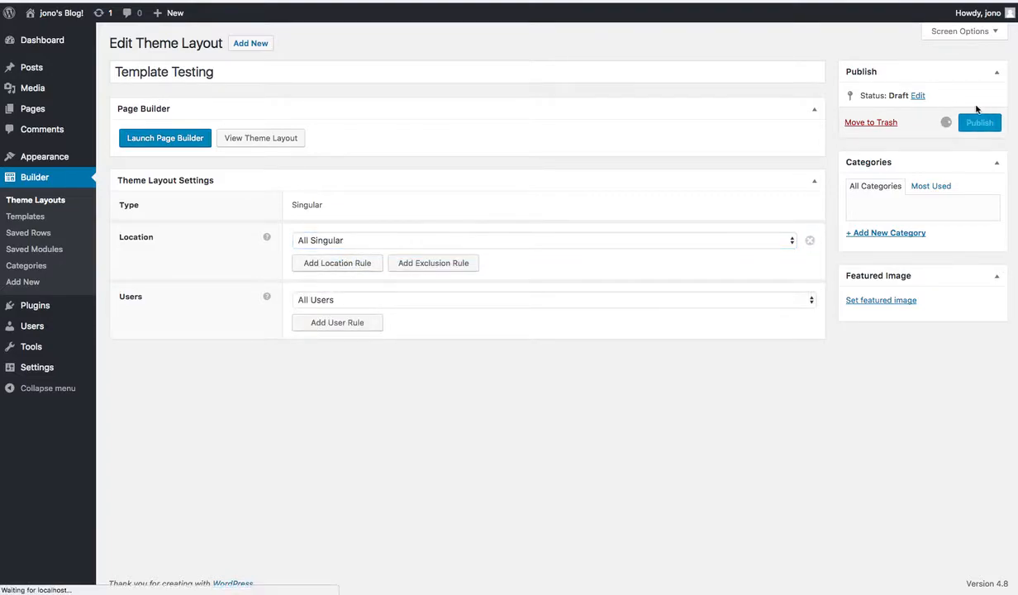
Step: Publish the Template Testing layout and launch it in the page builder
{"action": "left_click", "coordinate": [980, 123]}
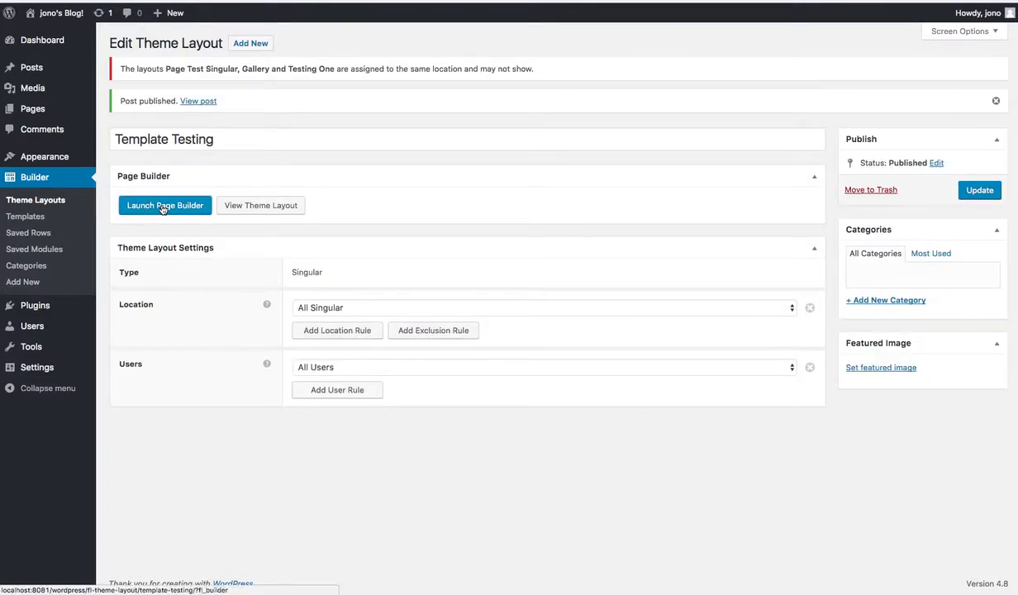
{"action": "left_click", "coordinate": [165, 205]}
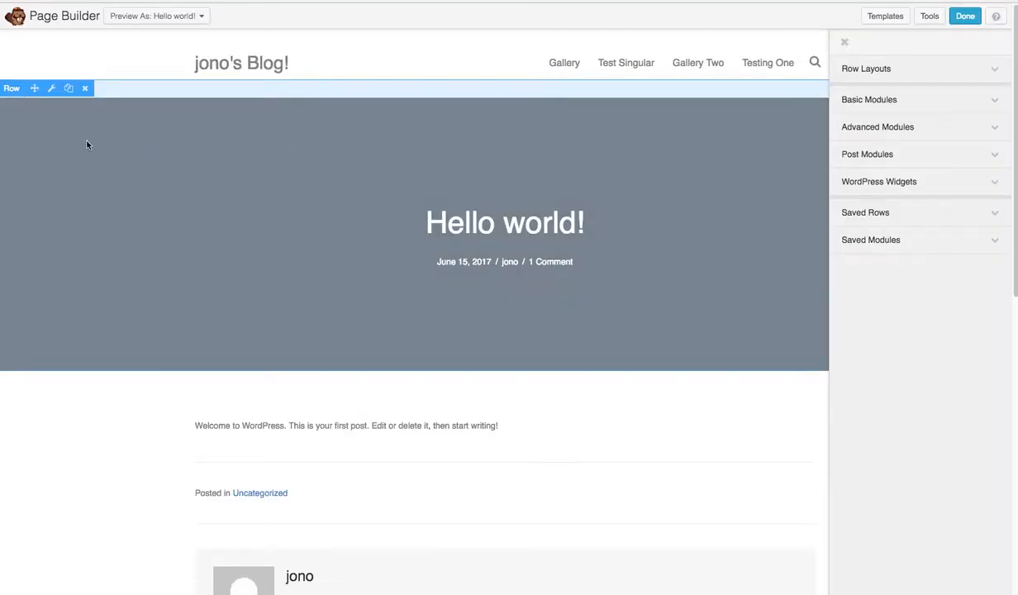
{"action": "mouse_move", "coordinate": [69, 139]}
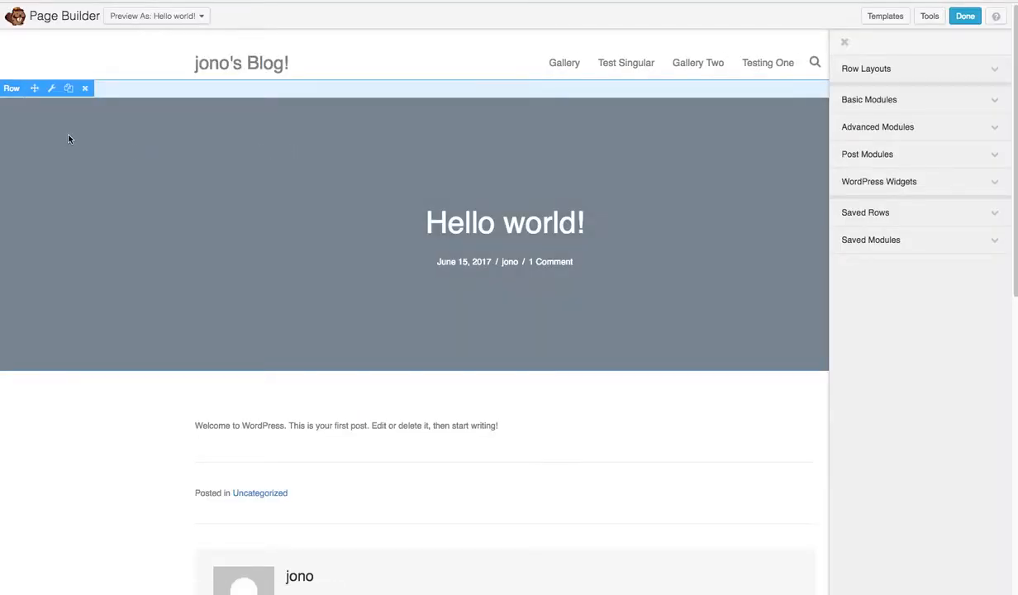
{"action": "mouse_move", "coordinate": [54, 129]}
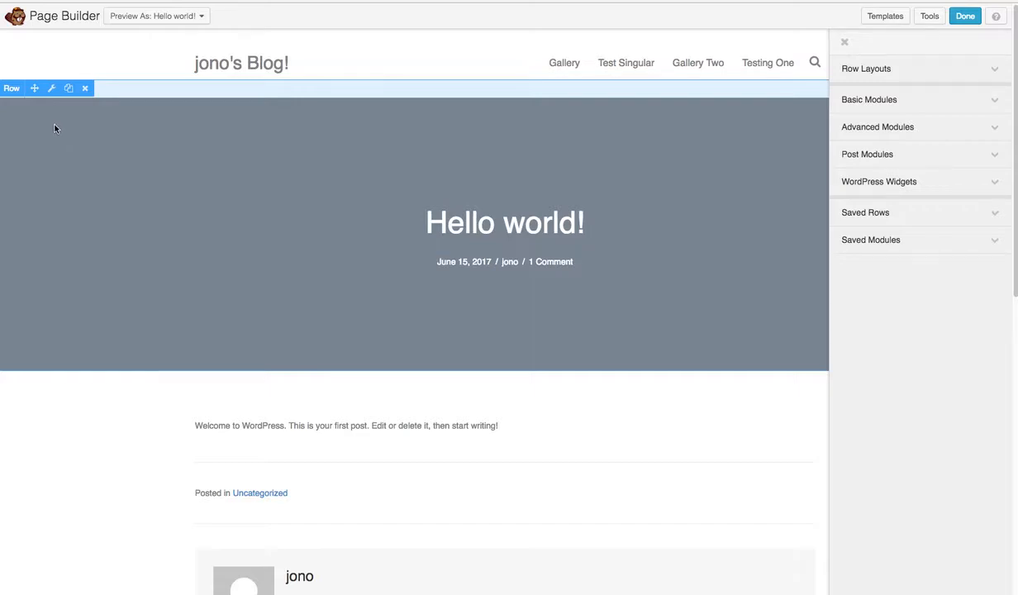
{"action": "mouse_move", "coordinate": [53, 89]}
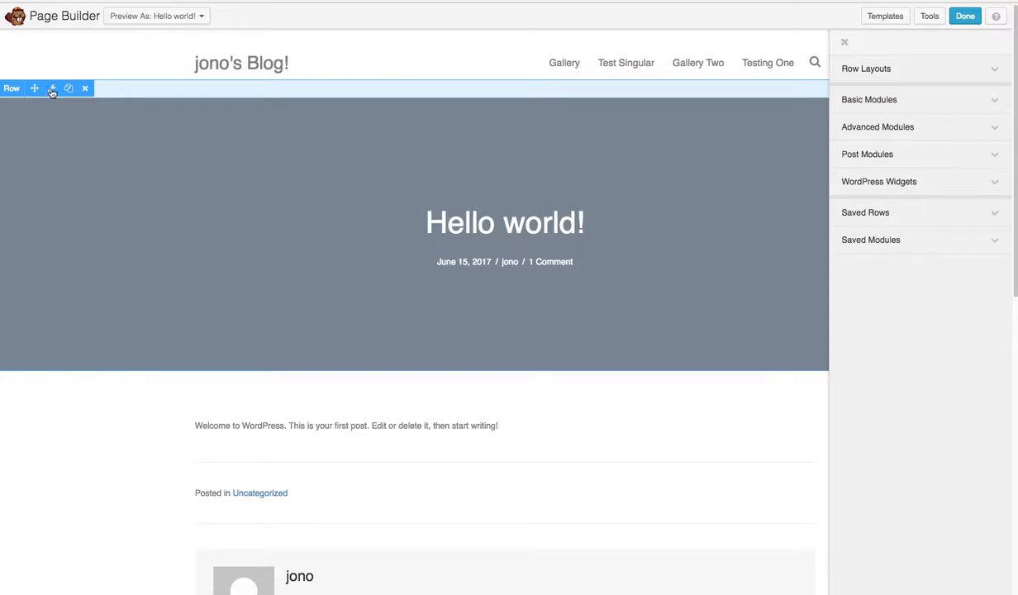
{"action": "mouse_move", "coordinate": [52, 89]}
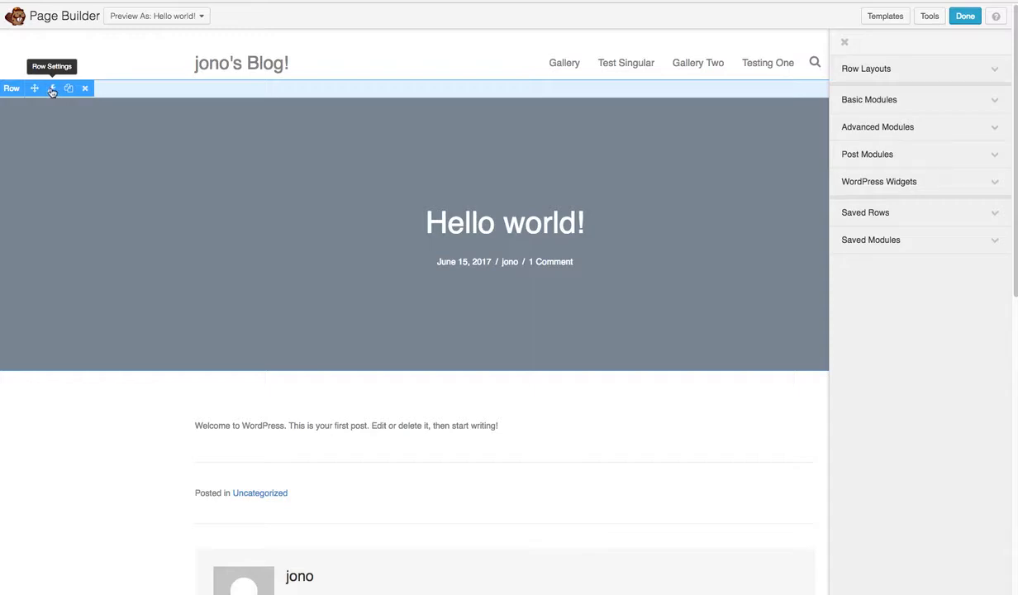
Step: Keep the hero row's background photo sourced from the Post Featured Image and save the row
{"action": "left_click", "coordinate": [53, 89]}
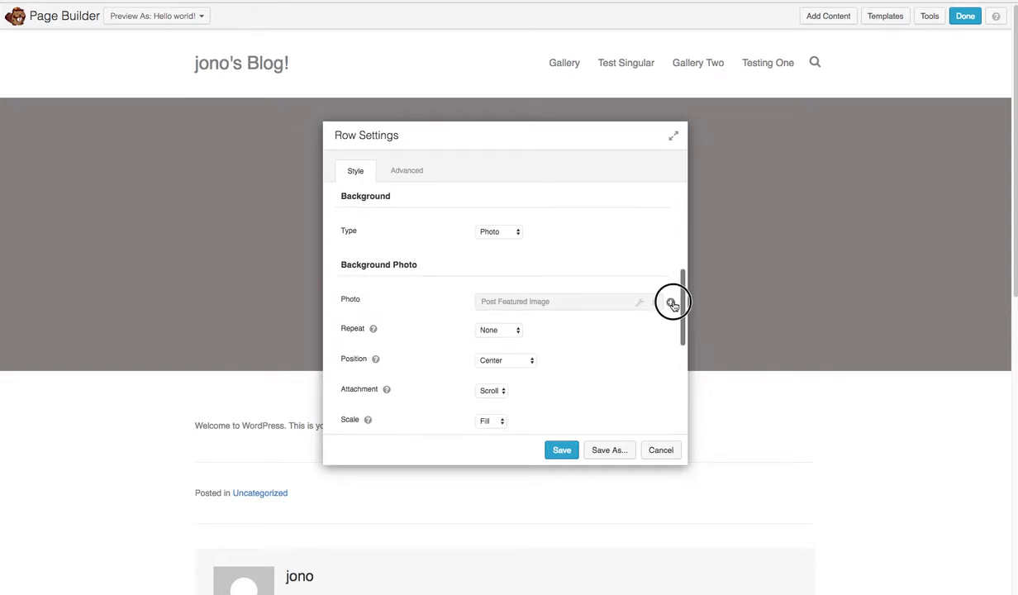
{"action": "left_click", "coordinate": [673, 302]}
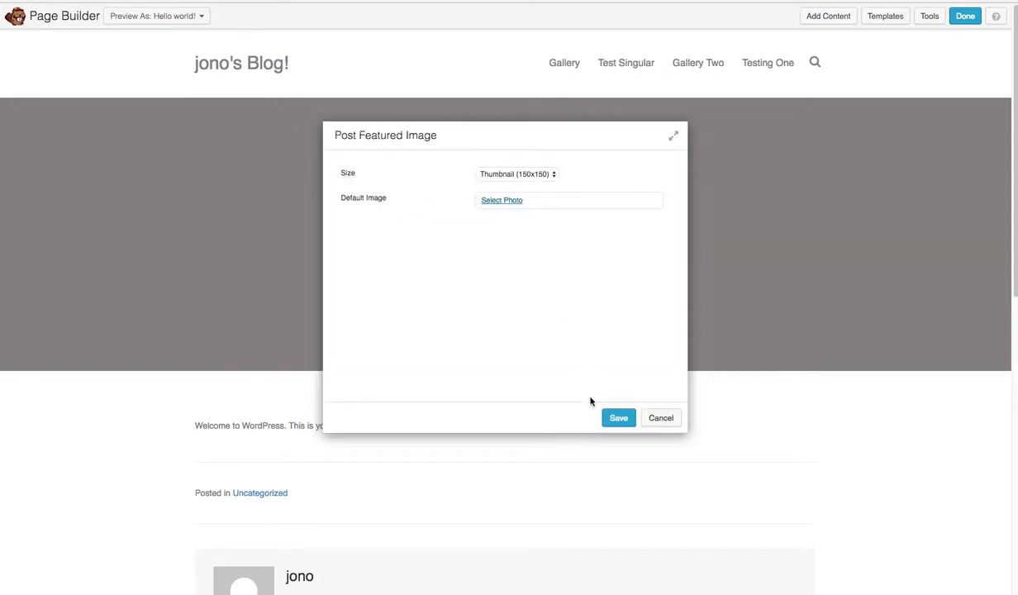
{"action": "left_click", "coordinate": [618, 416]}
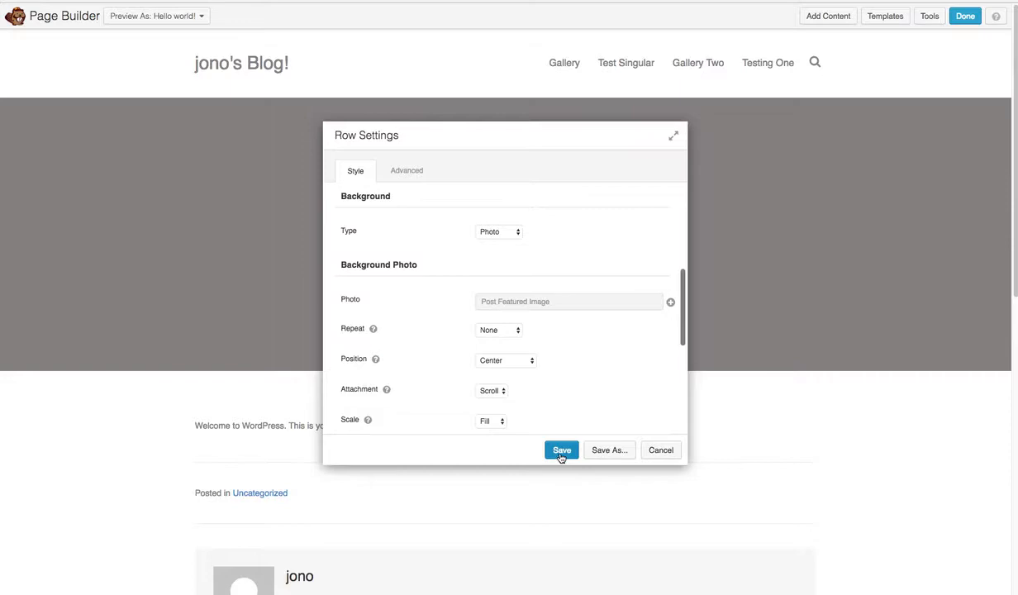
{"action": "left_click", "coordinate": [959, 17]}
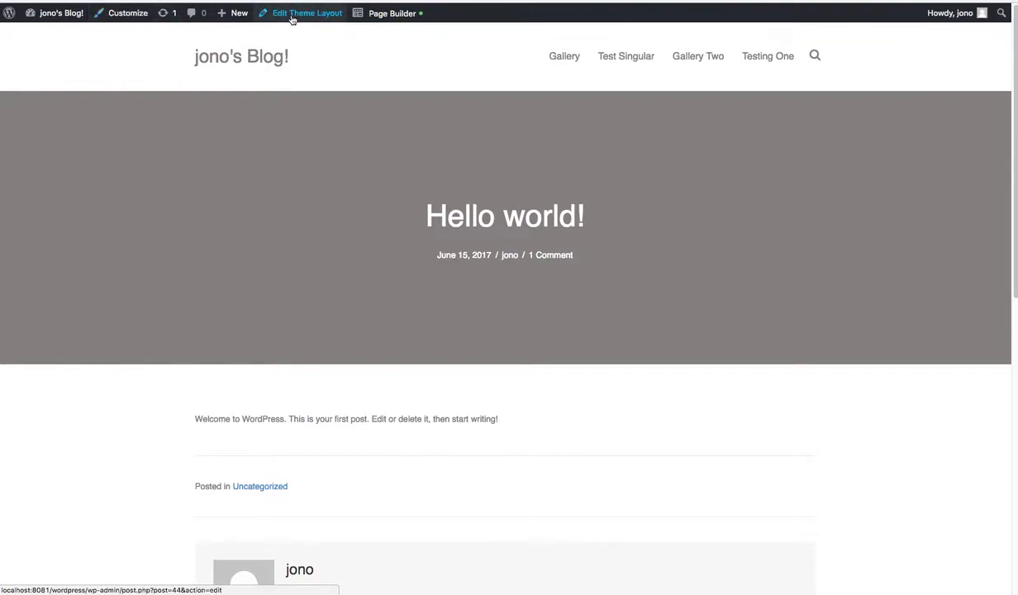
Step: Return to the admin and list all theme layouts to read Template Testing's ID
{"action": "left_click", "coordinate": [307, 13]}
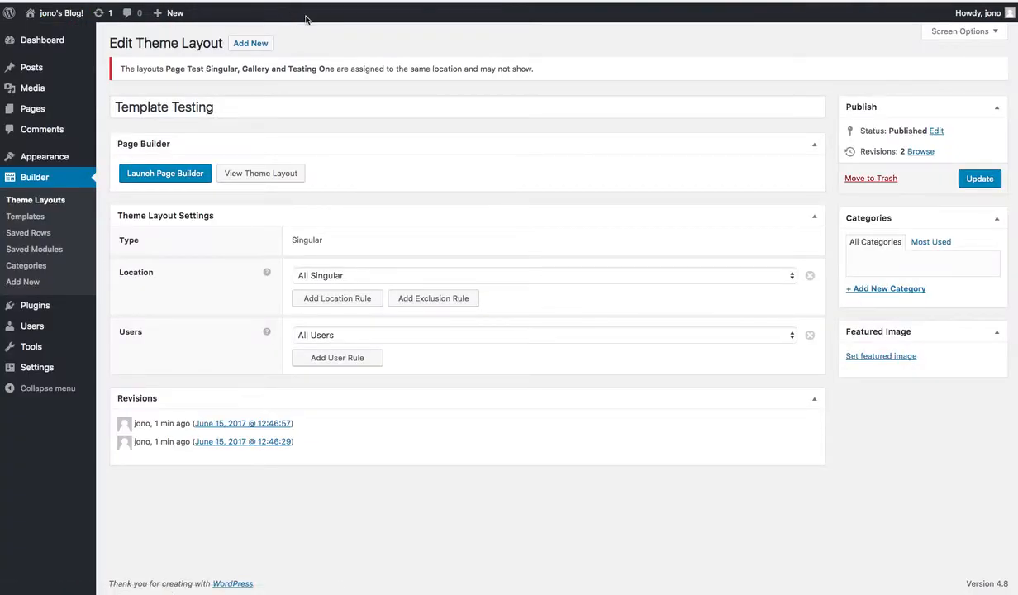
{"action": "mouse_move", "coordinate": [344, 477]}
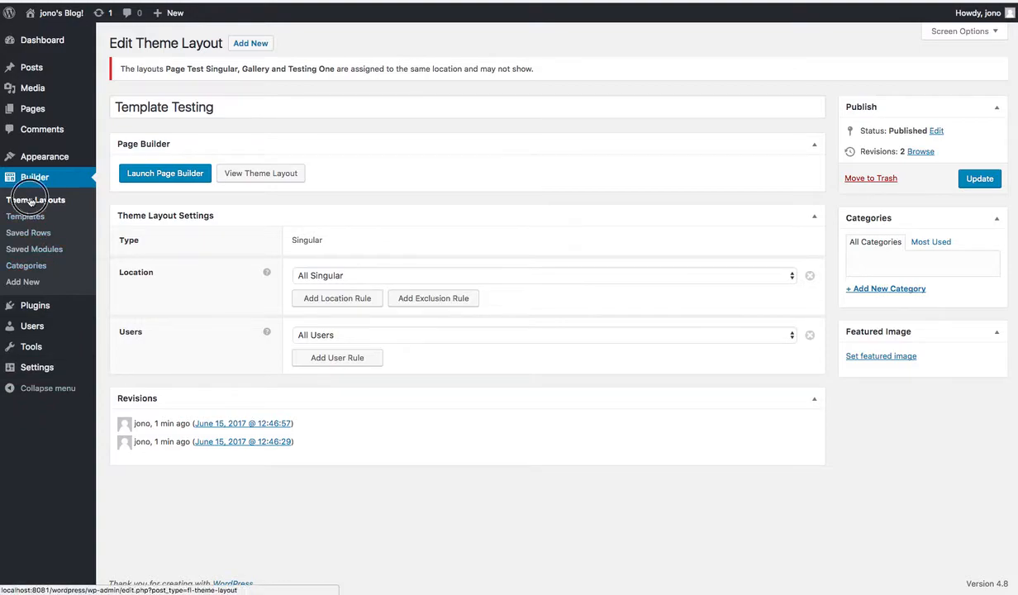
{"action": "left_click", "coordinate": [36, 199]}
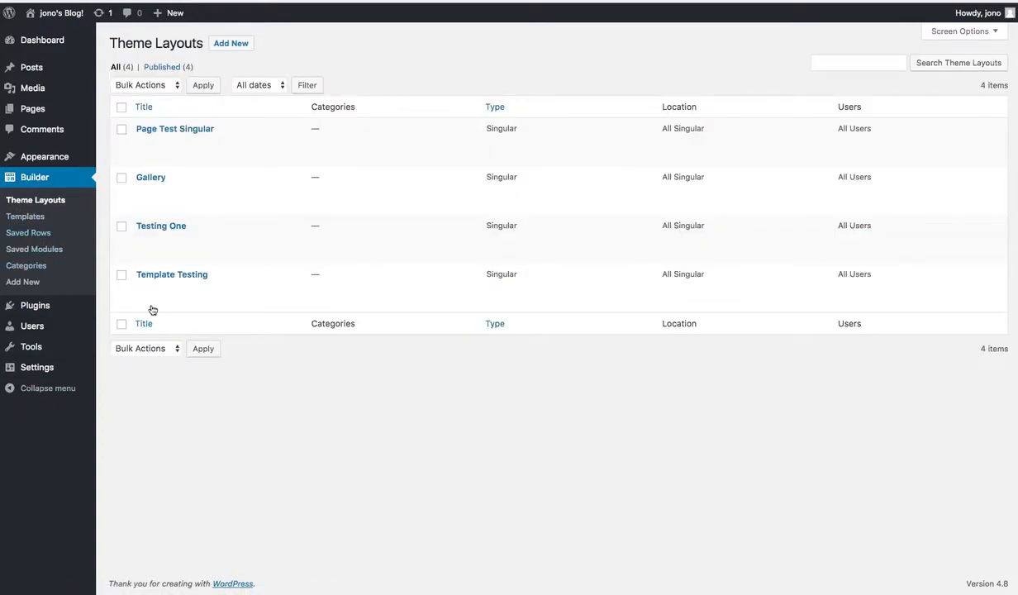
{"action": "mouse_move", "coordinate": [172, 274]}
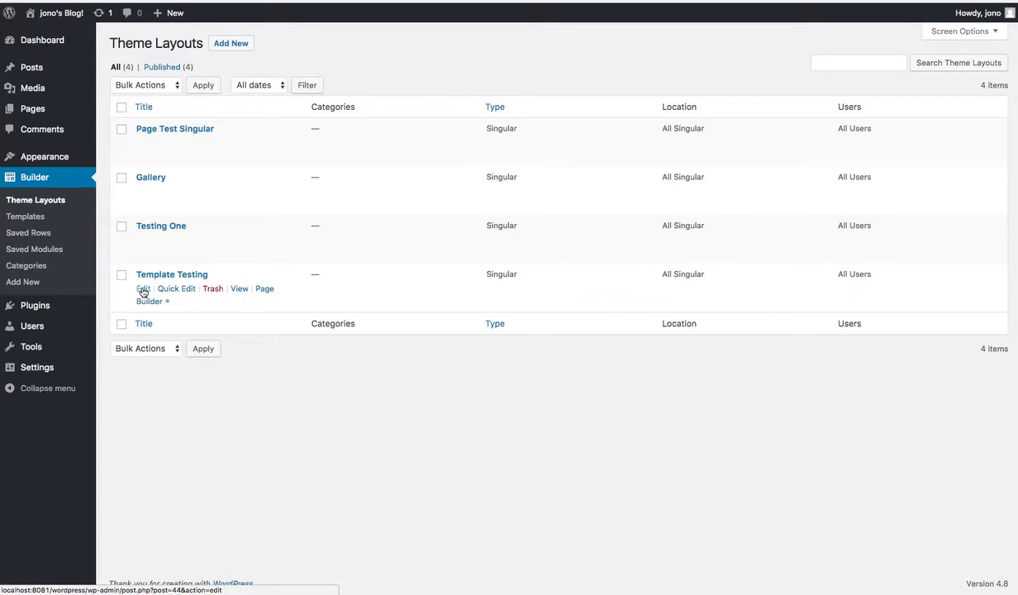
{"action": "mouse_move", "coordinate": [540, 494]}
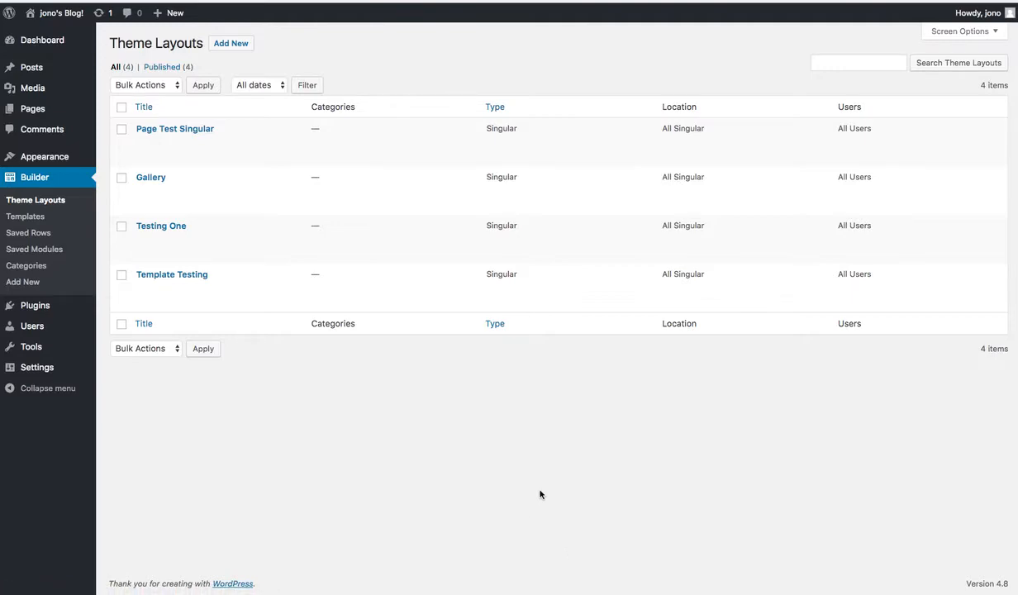
{"action": "mouse_move", "coordinate": [526, 428]}
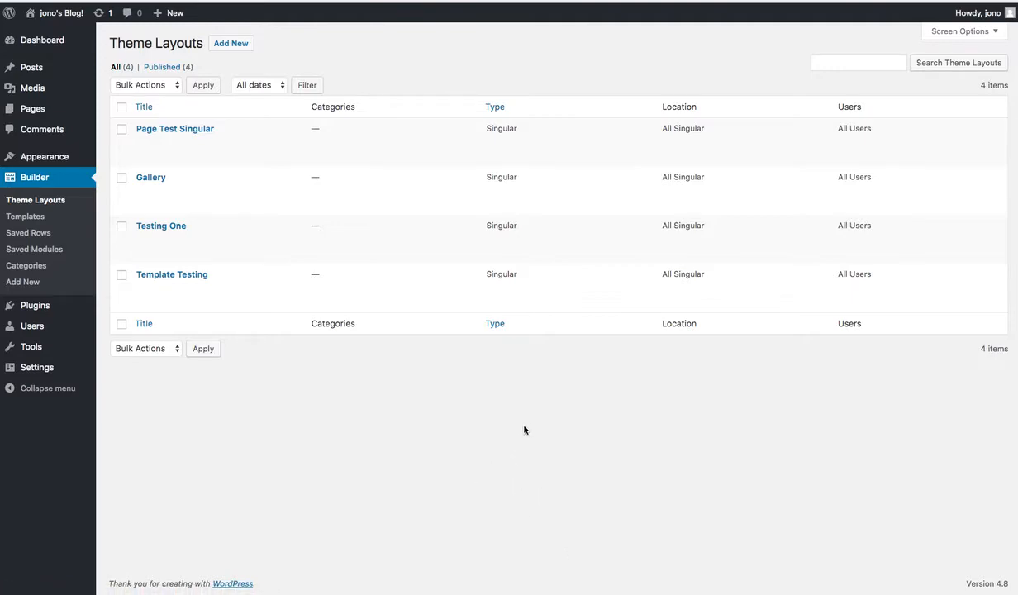
{"action": "mouse_move", "coordinate": [522, 426]}
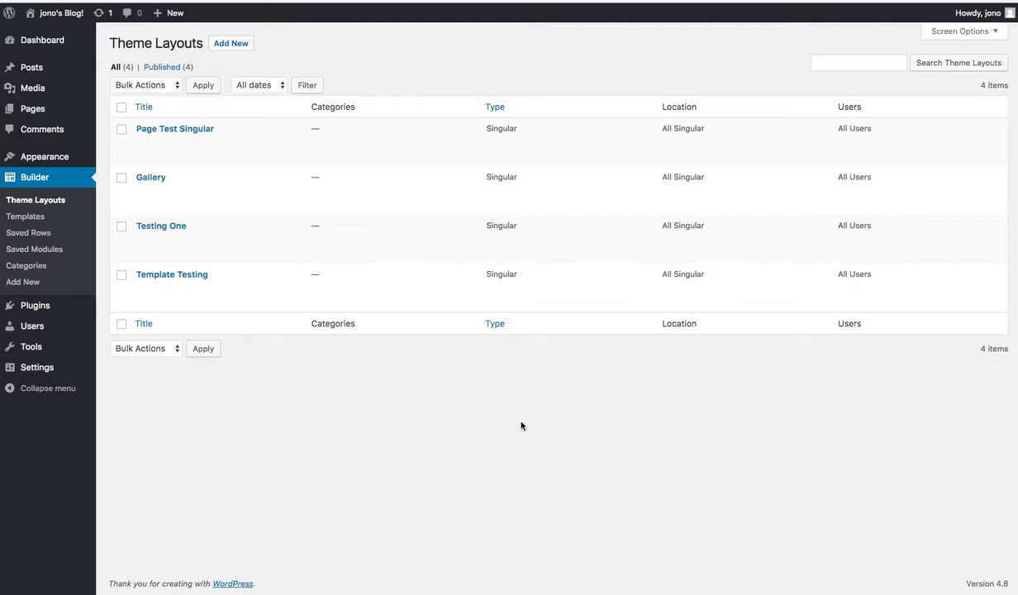
{"action": "mouse_move", "coordinate": [967, 412]}
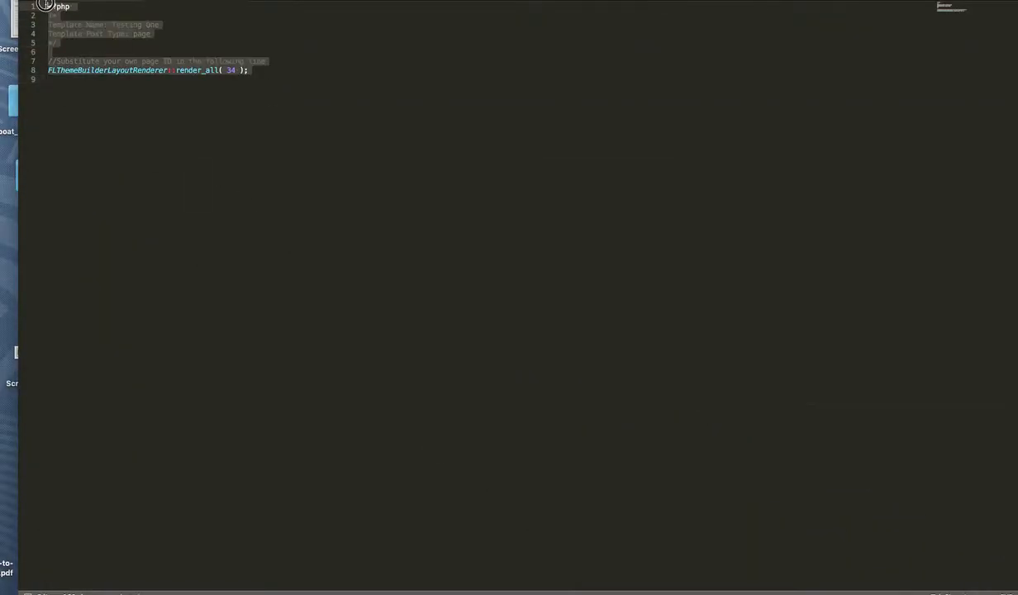
Step: Copy the template code and set its name to Template One, post types 'page, post', layout ID 44
{"action": "right_click", "coordinate": [124, 42]}
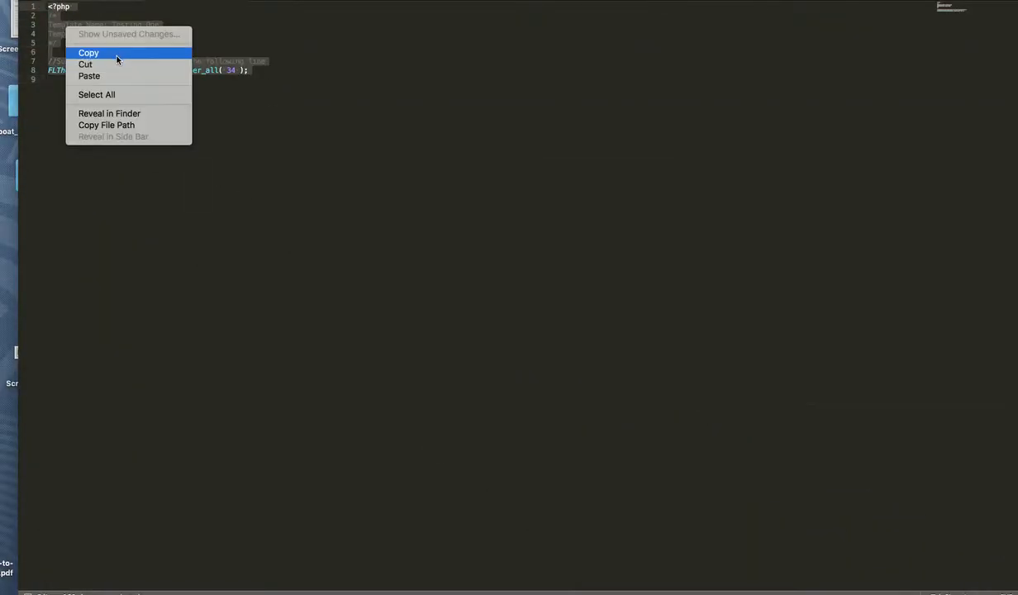
{"action": "left_click", "coordinate": [86, 53]}
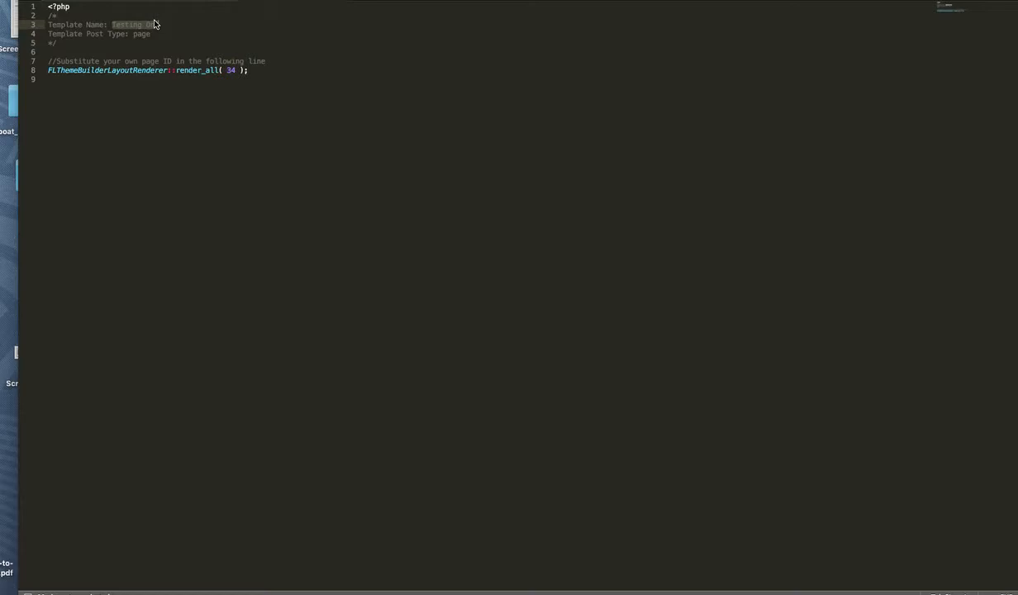
{"action": "type", "text": "Template"}
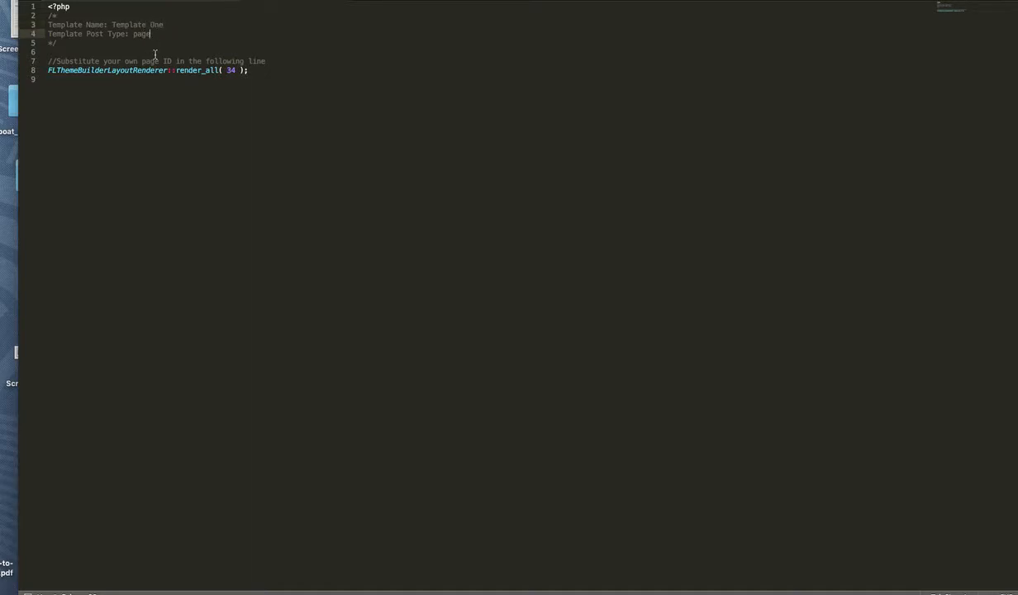
{"action": "type", "text": ", post"}
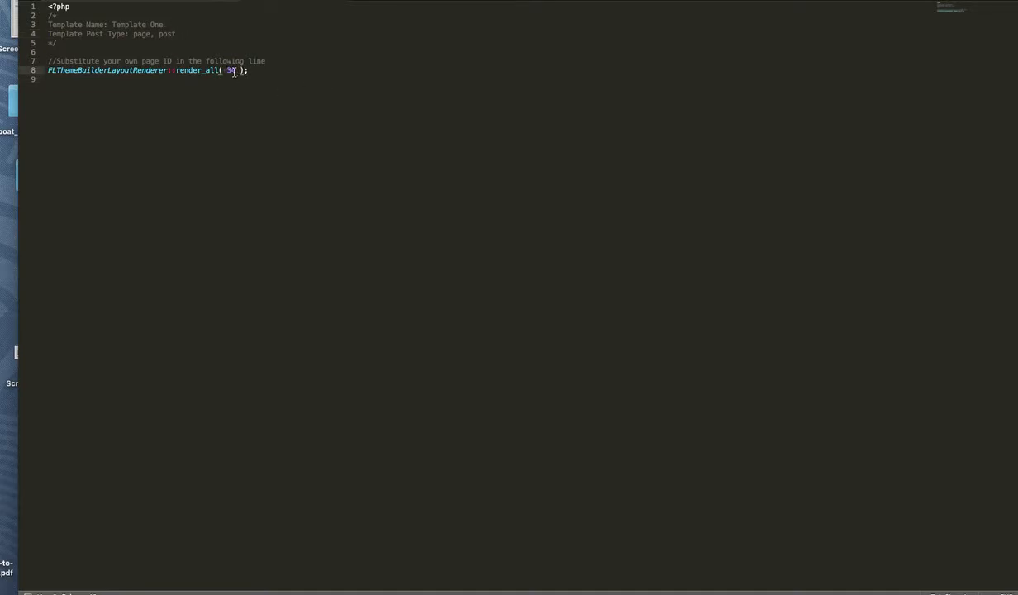
{"action": "key", "text": "Backspace"}
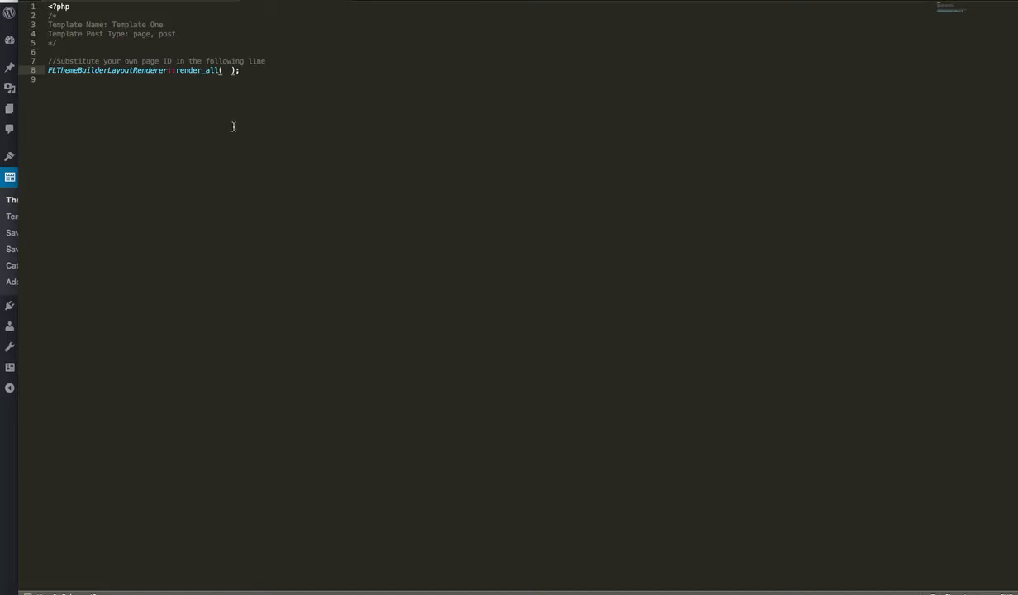
{"action": "type", "text": "44"}
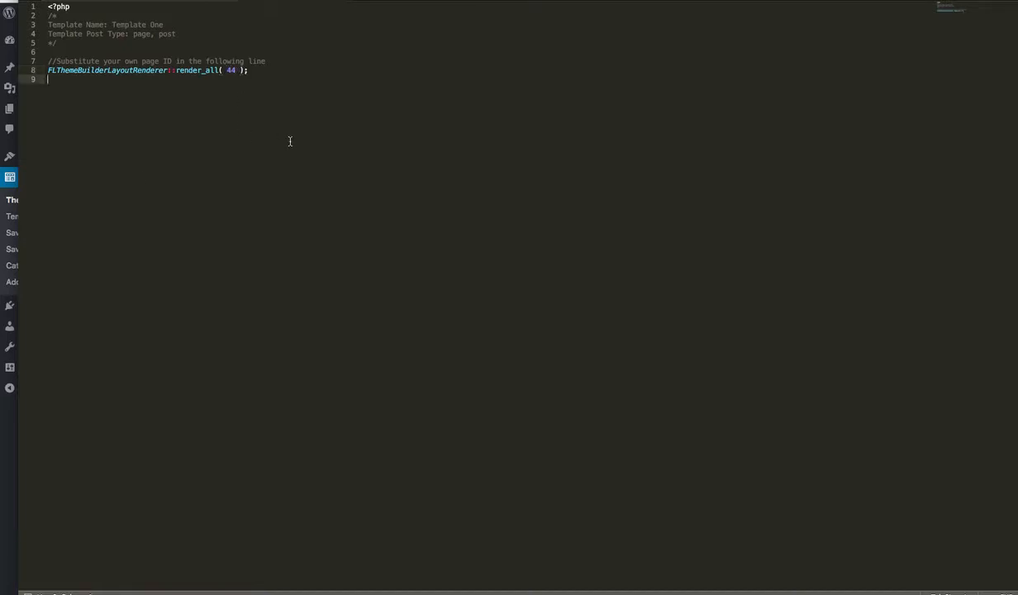
{"action": "mouse_move", "coordinate": [292, 159]}
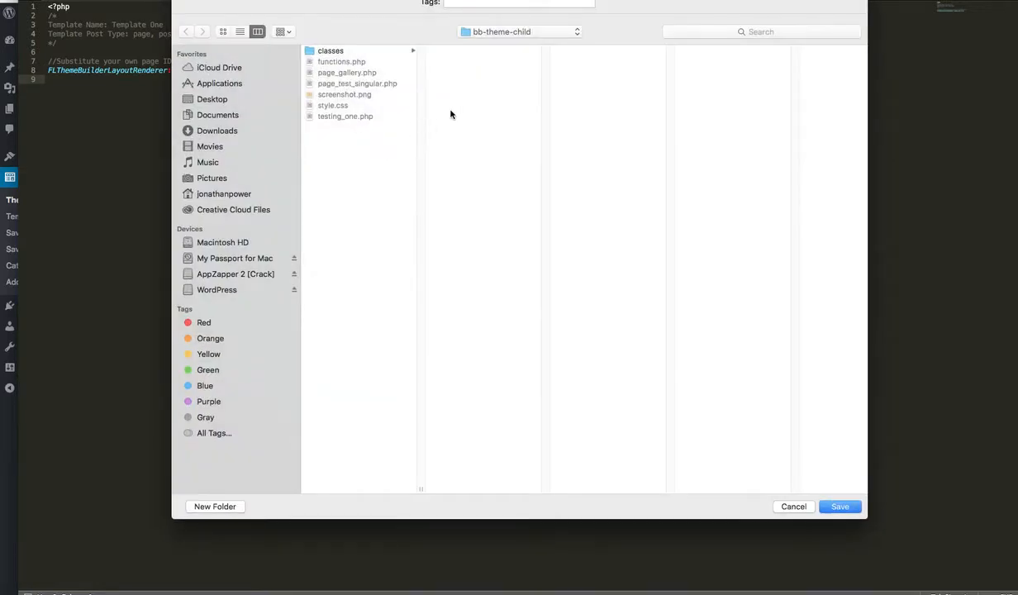
{"action": "mouse_move", "coordinate": [356, 154]}
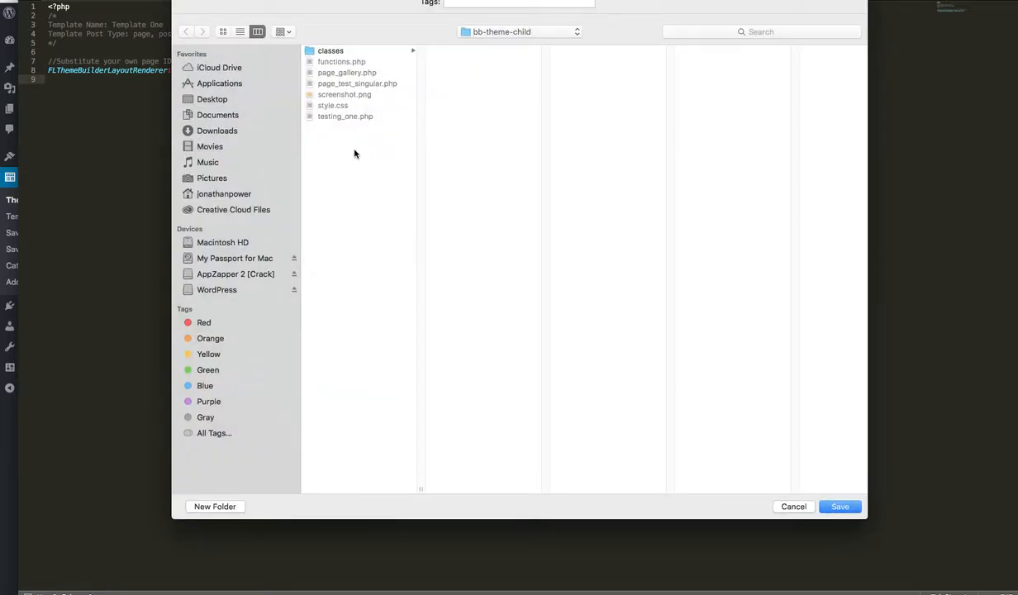
{"action": "mouse_move", "coordinate": [479, 200]}
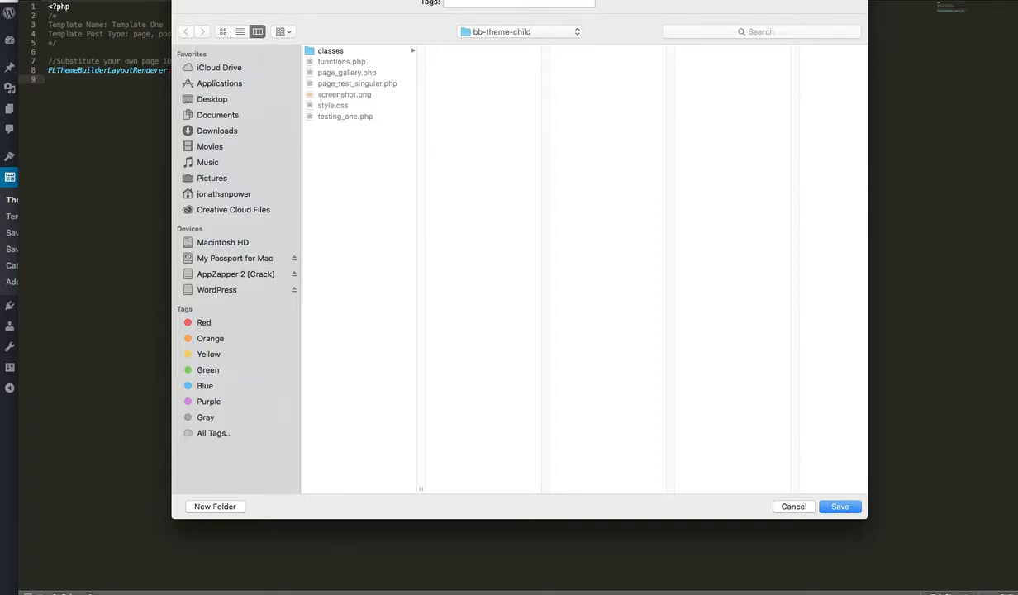
{"action": "mouse_move", "coordinate": [701, 335]}
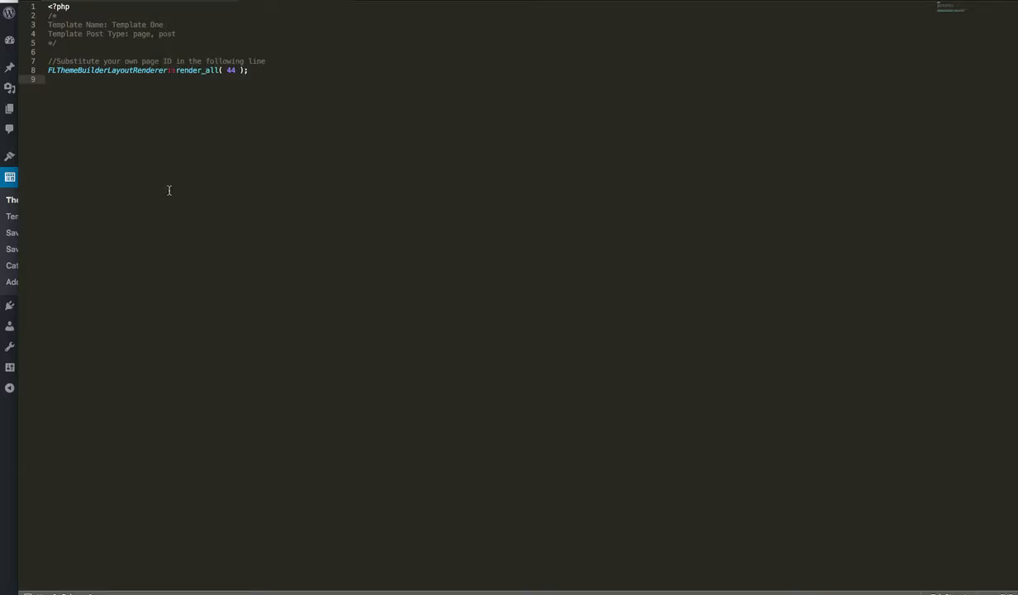
{"action": "mouse_move", "coordinate": [340, 175]}
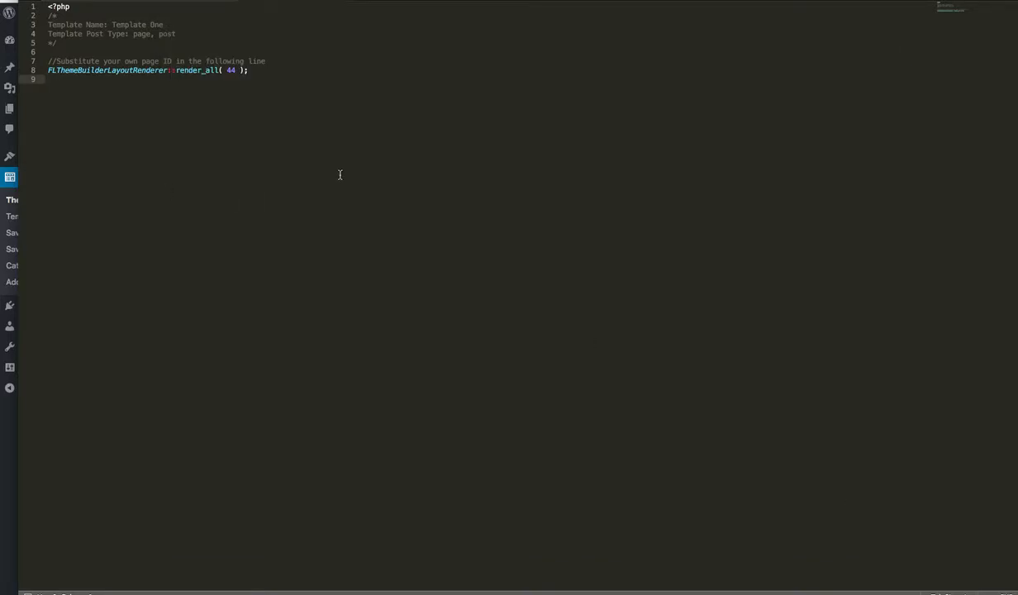
{"action": "mouse_move", "coordinate": [368, 175]}
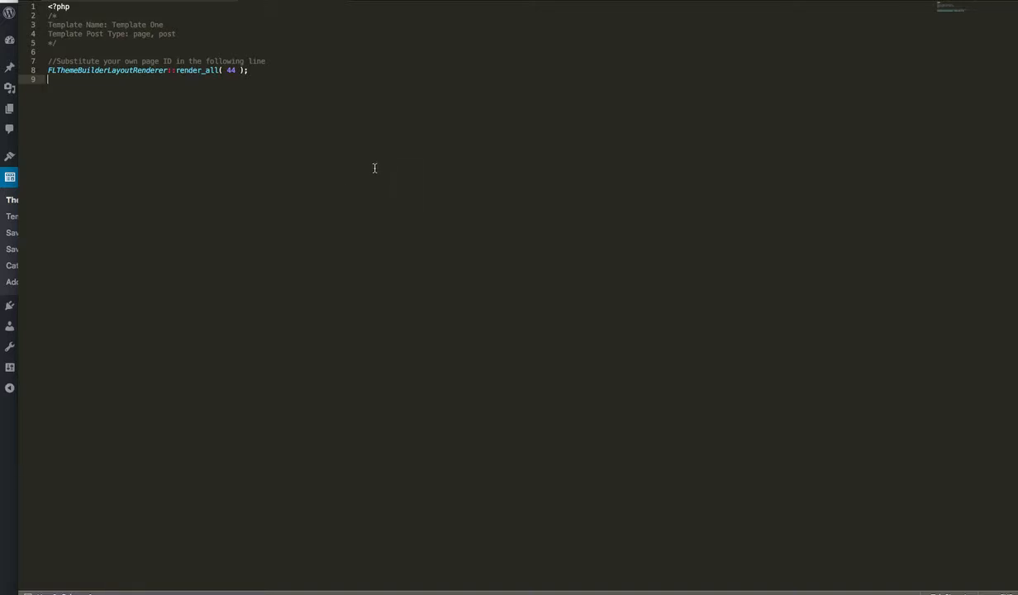
{"action": "mouse_move", "coordinate": [380, 152]}
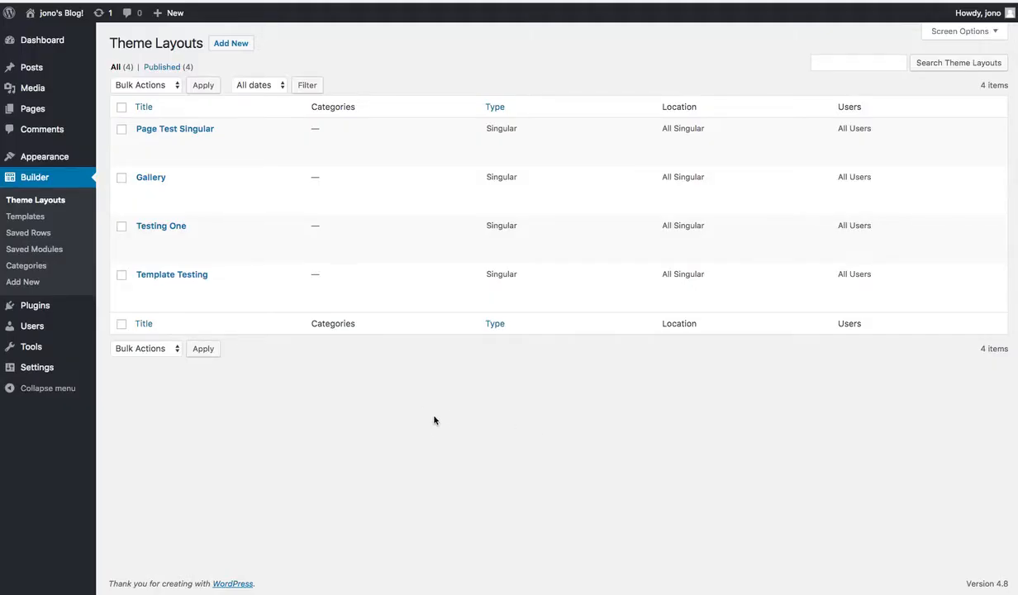
{"action": "mouse_move", "coordinate": [31, 68]}
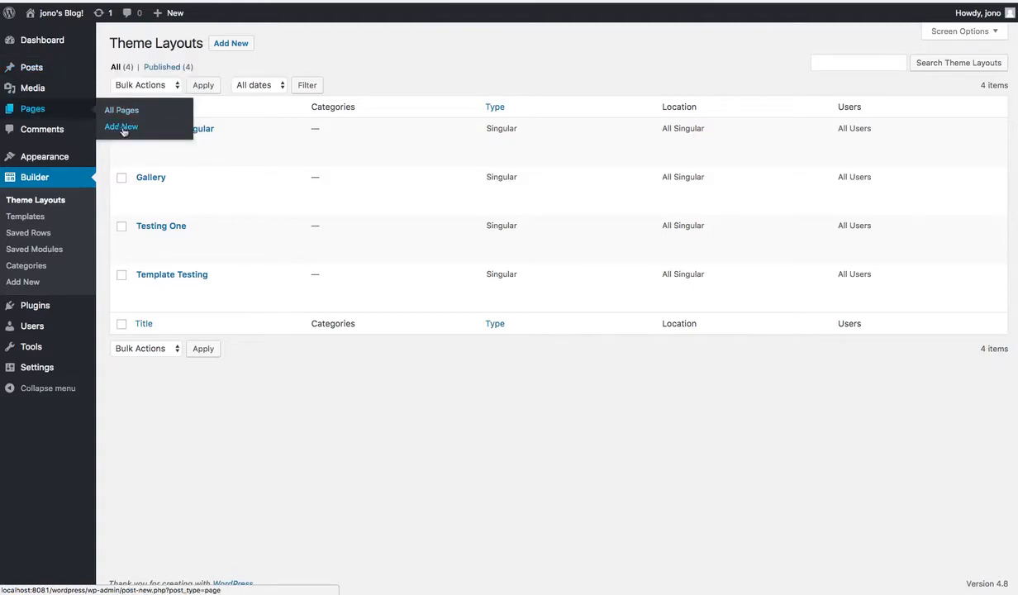
Step: Start a new page and assign Template One as its page template
{"action": "left_click", "coordinate": [120, 125]}
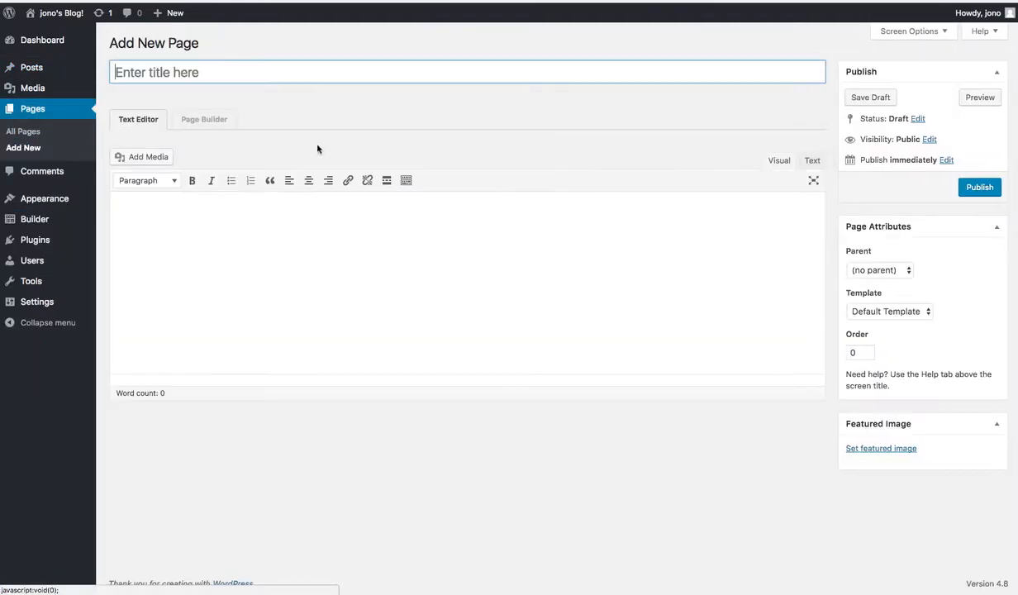
{"action": "mouse_move", "coordinate": [896, 322]}
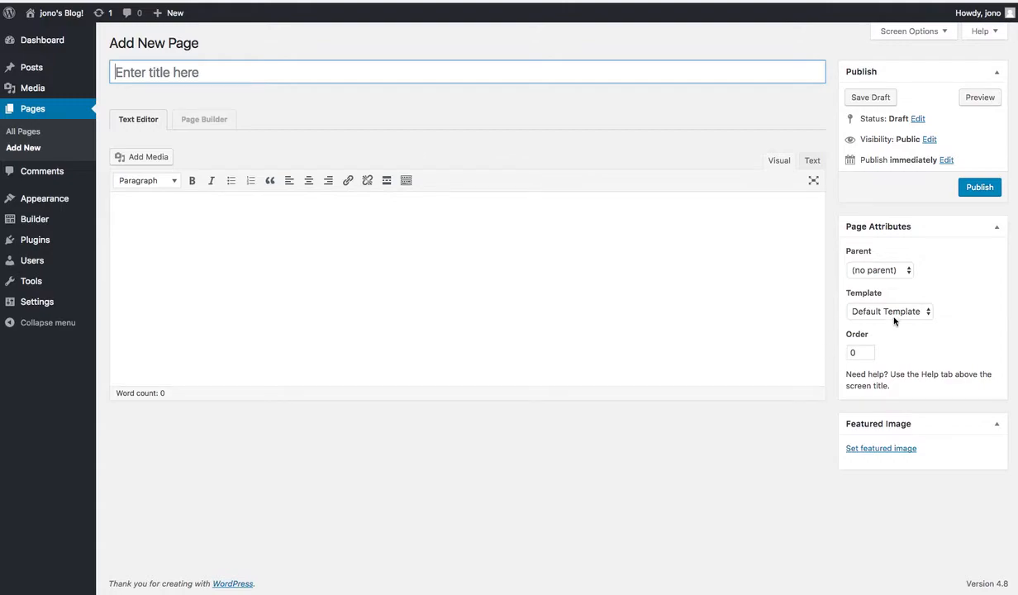
{"action": "left_click", "coordinate": [889, 310]}
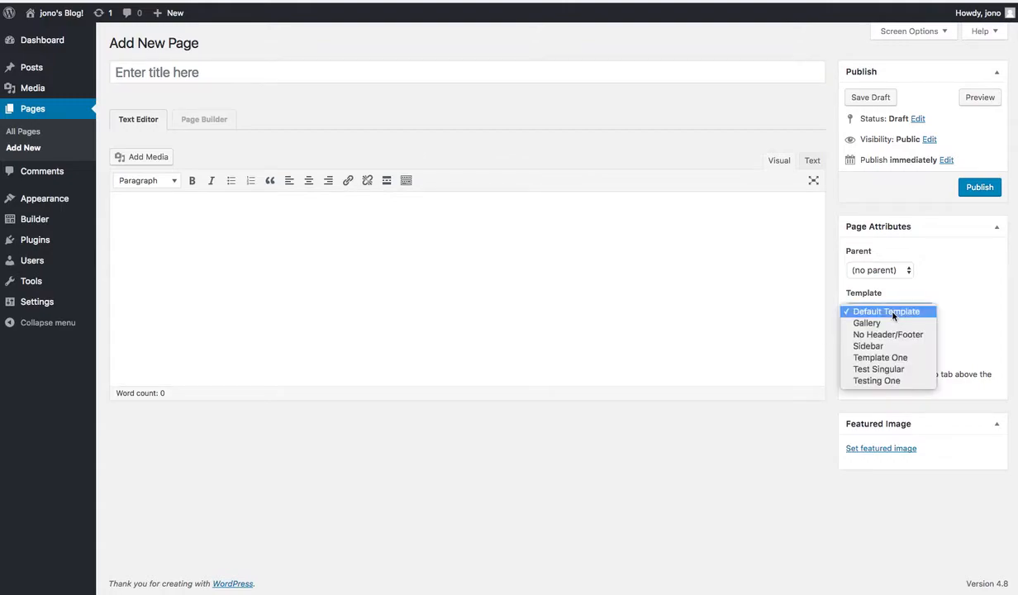
{"action": "mouse_move", "coordinate": [880, 357]}
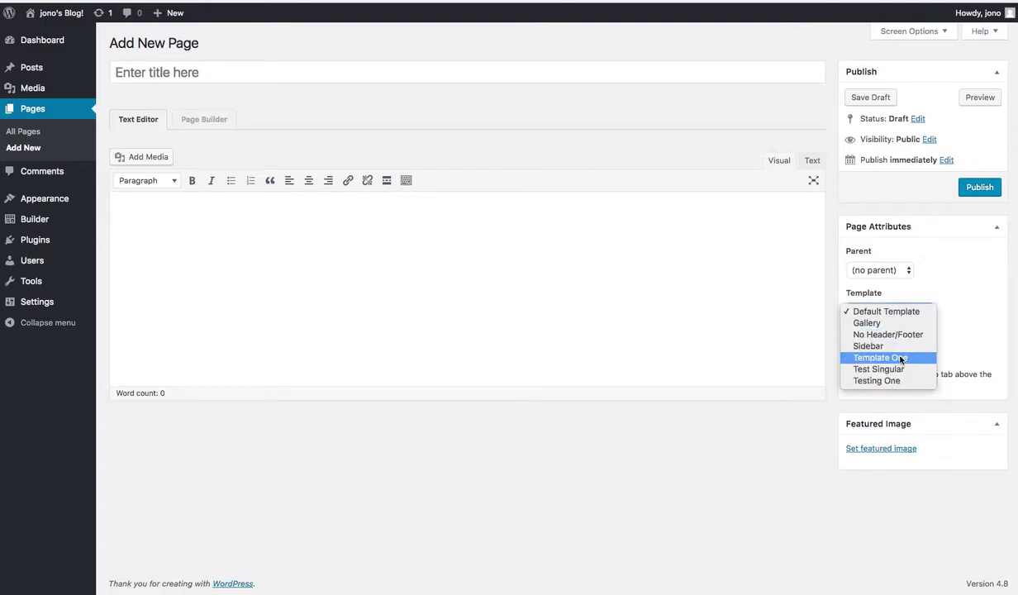
{"action": "left_click", "coordinate": [880, 357]}
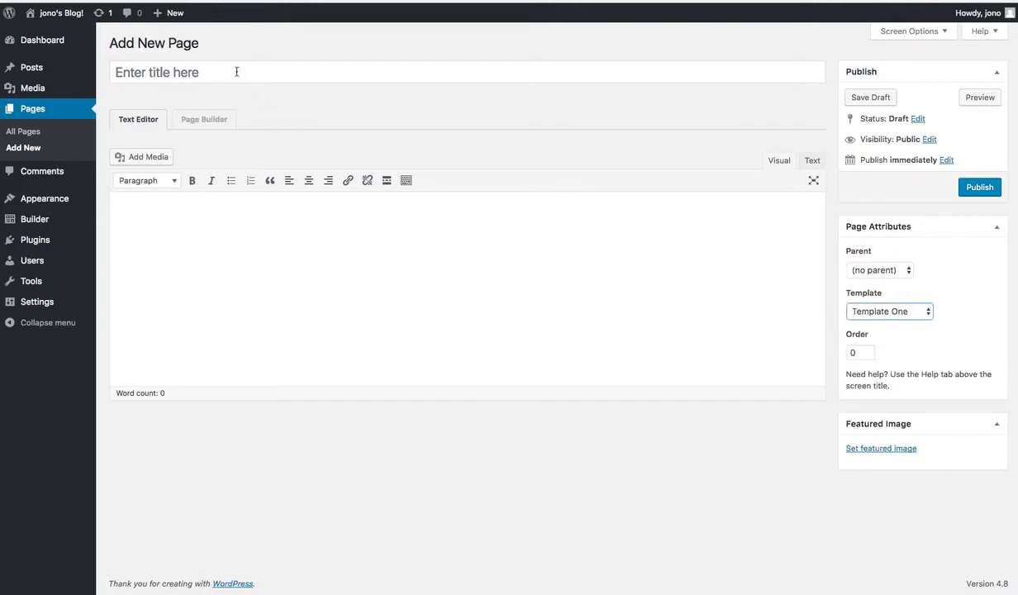
Step: Enter the page title 'Testing - One'
{"action": "left_click", "coordinate": [236, 73]}
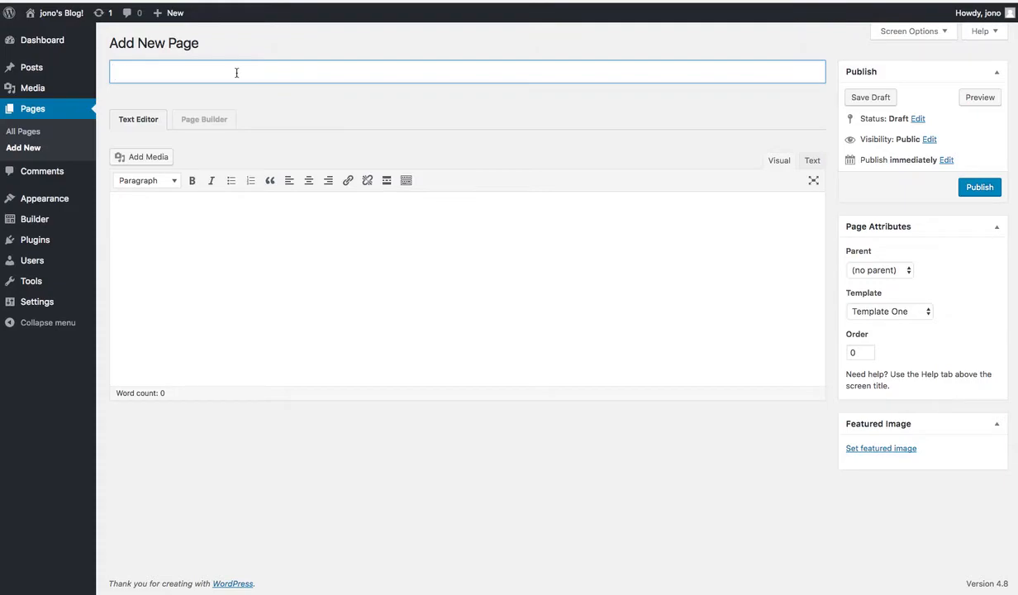
{"action": "type", "text": "Testing On"}
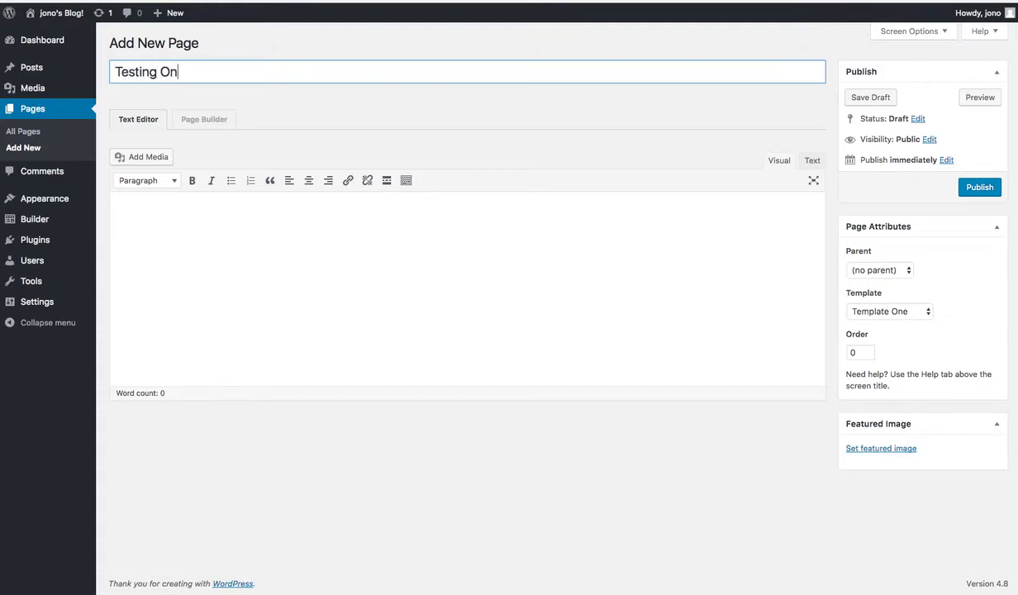
{"action": "type", "text": "e"}
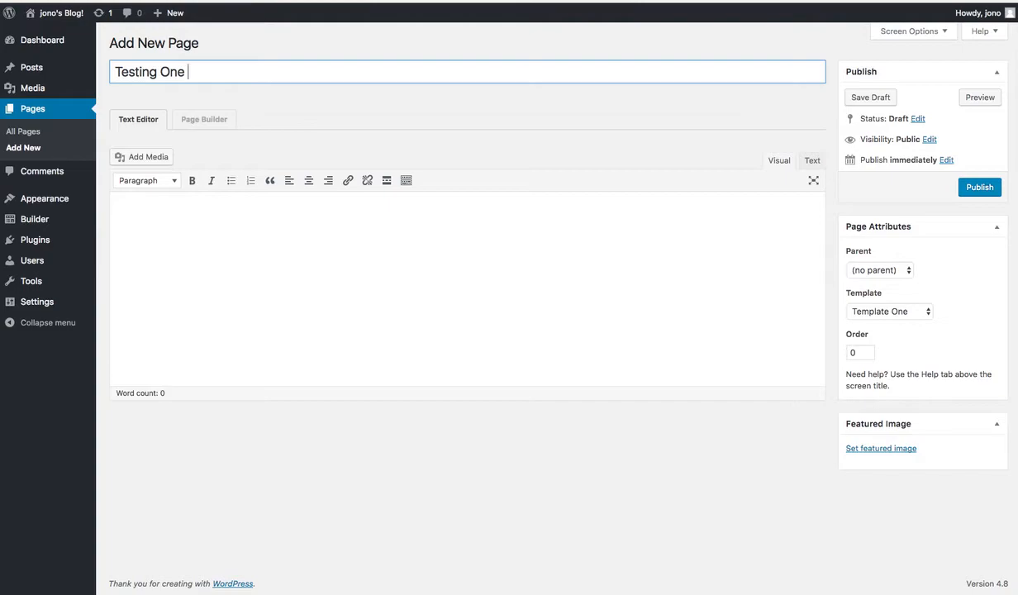
{"action": "key", "text": "Backspace"}
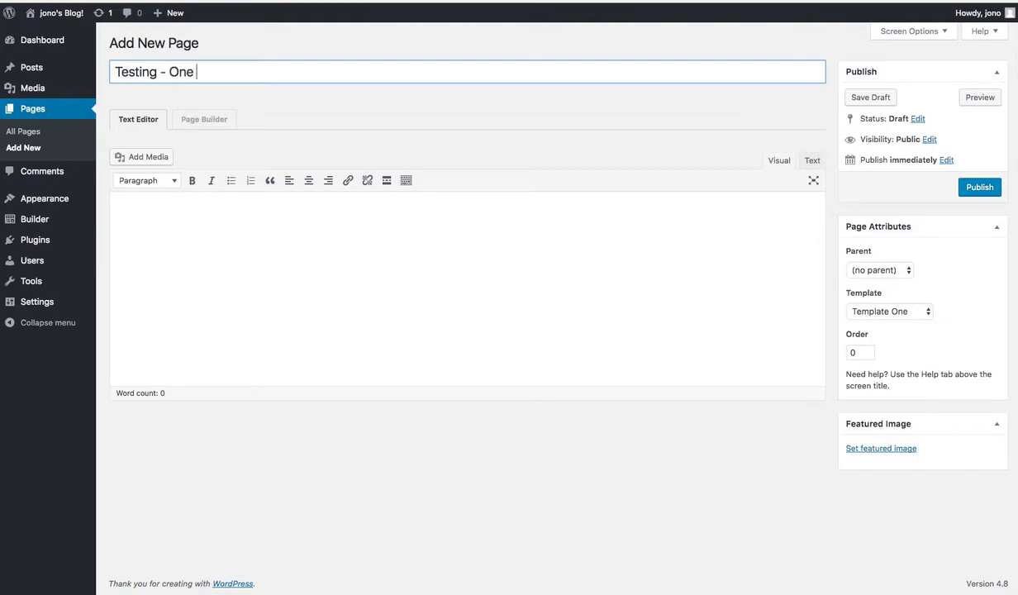
{"action": "mouse_move", "coordinate": [913, 406]}
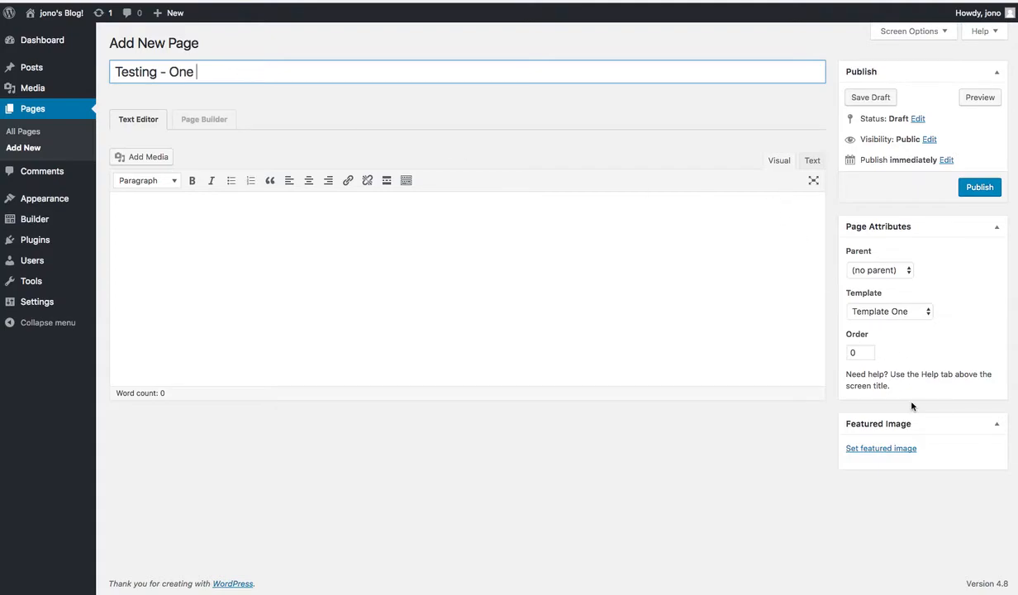
Step: Set the purple WPphotographer logo as the page's featured image
{"action": "left_click", "coordinate": [889, 311]}
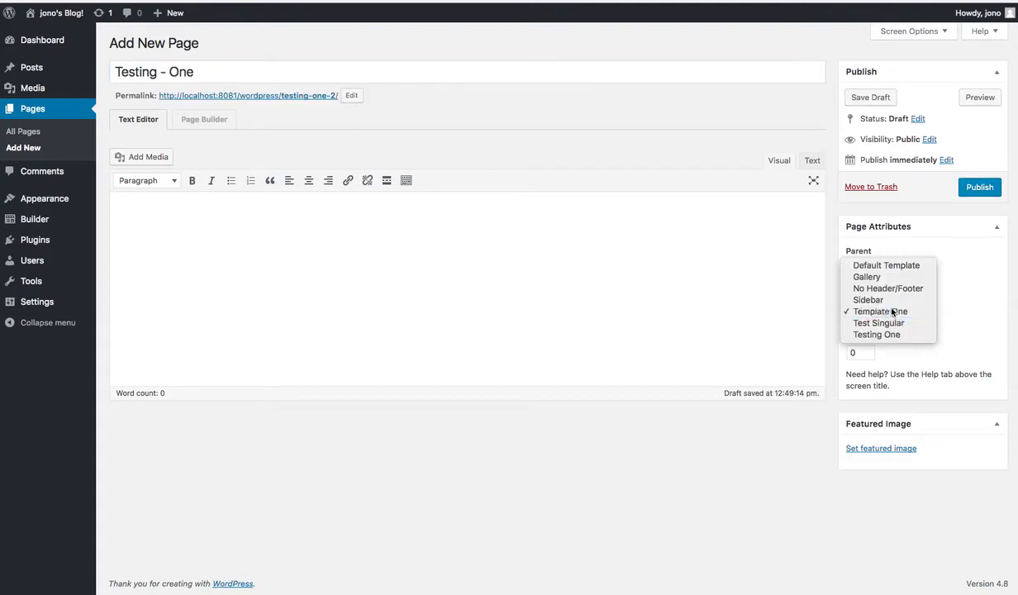
{"action": "left_click", "coordinate": [881, 448]}
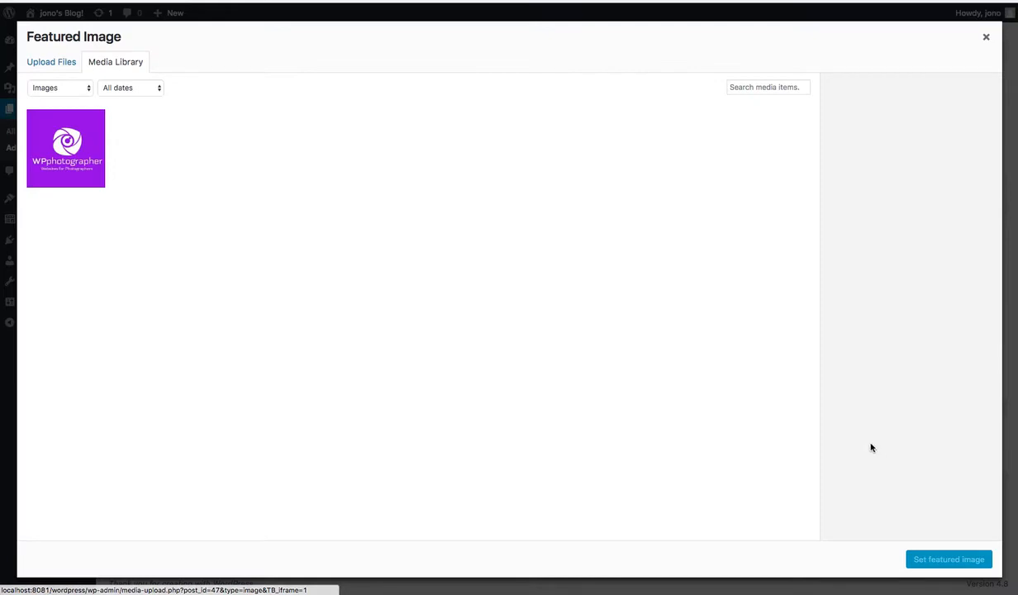
{"action": "left_click", "coordinate": [66, 148]}
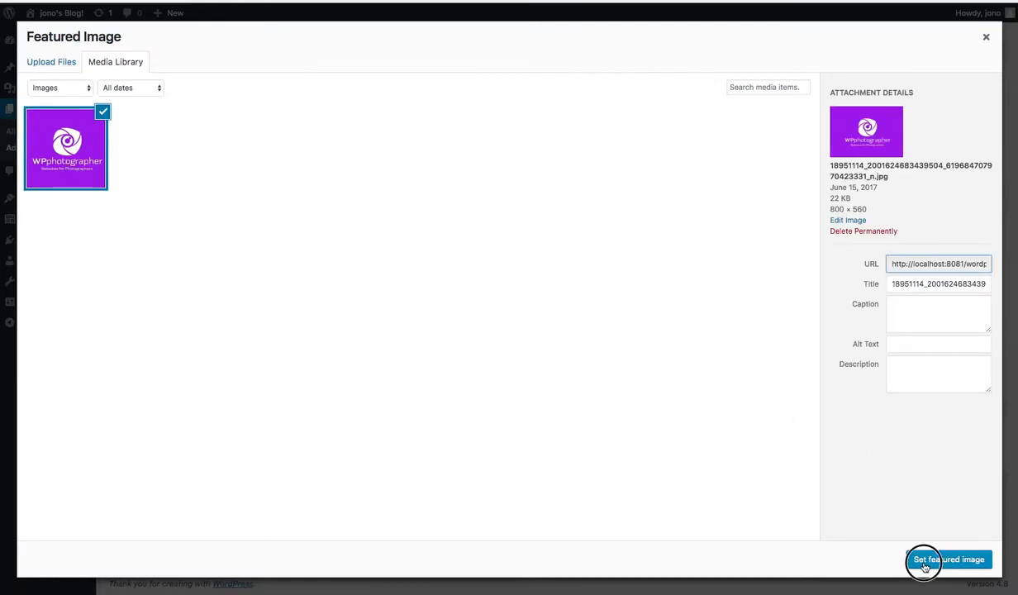
{"action": "left_click", "coordinate": [939, 560]}
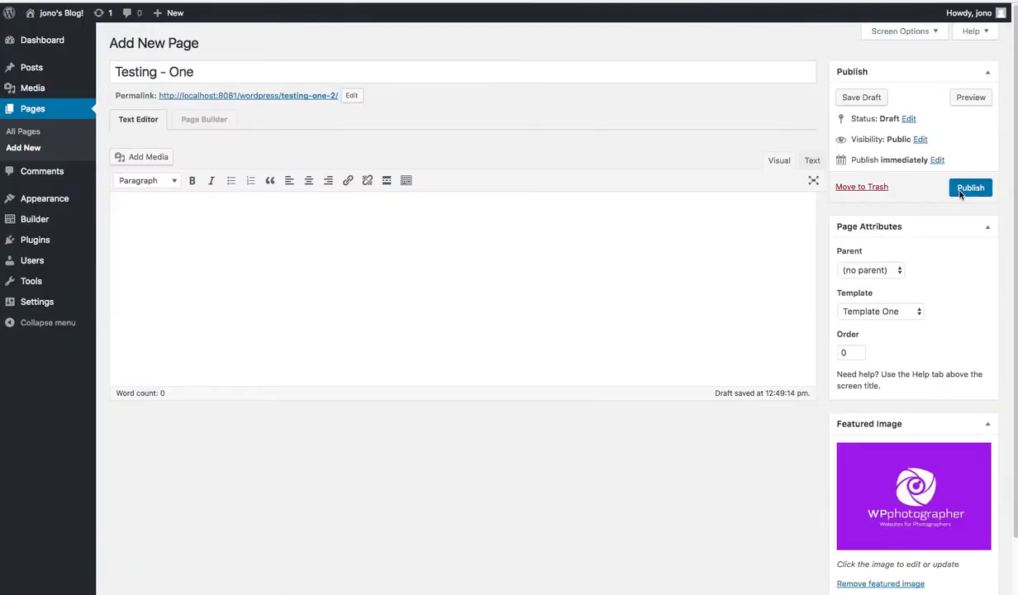
Step: Publish the Testing - One page, view it live, and return to the editor
{"action": "left_click", "coordinate": [970, 189]}
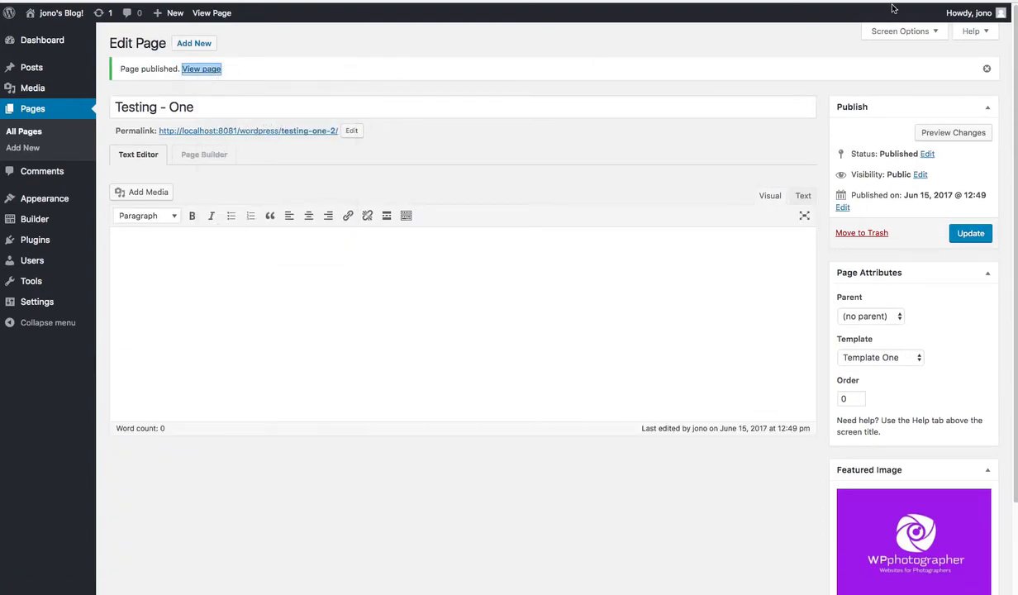
{"action": "left_click", "coordinate": [205, 68]}
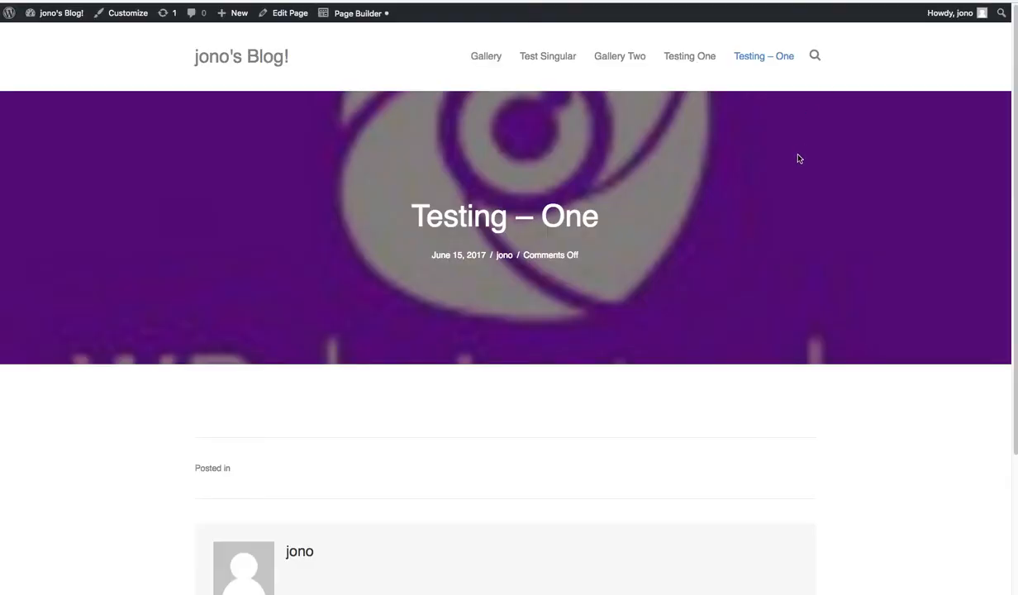
{"action": "mouse_move", "coordinate": [703, 285]}
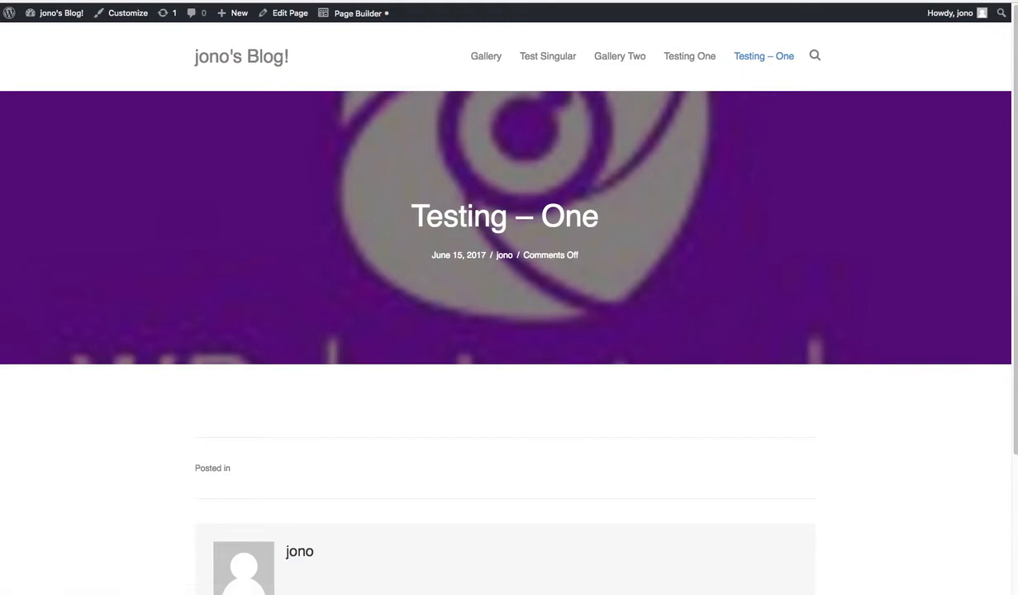
{"action": "left_click", "coordinate": [289, 13]}
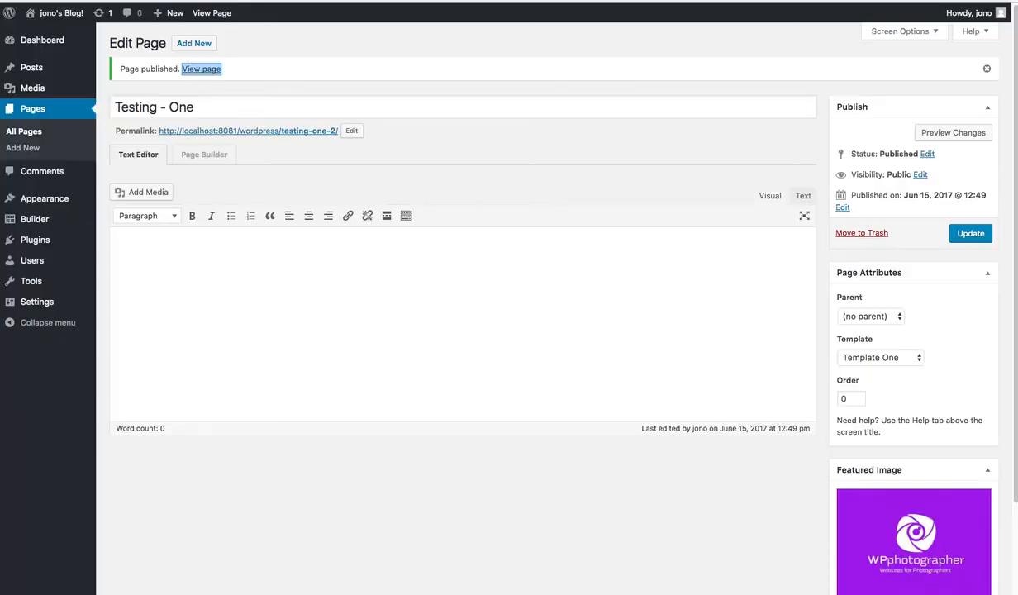
{"action": "mouse_move", "coordinate": [31, 68]}
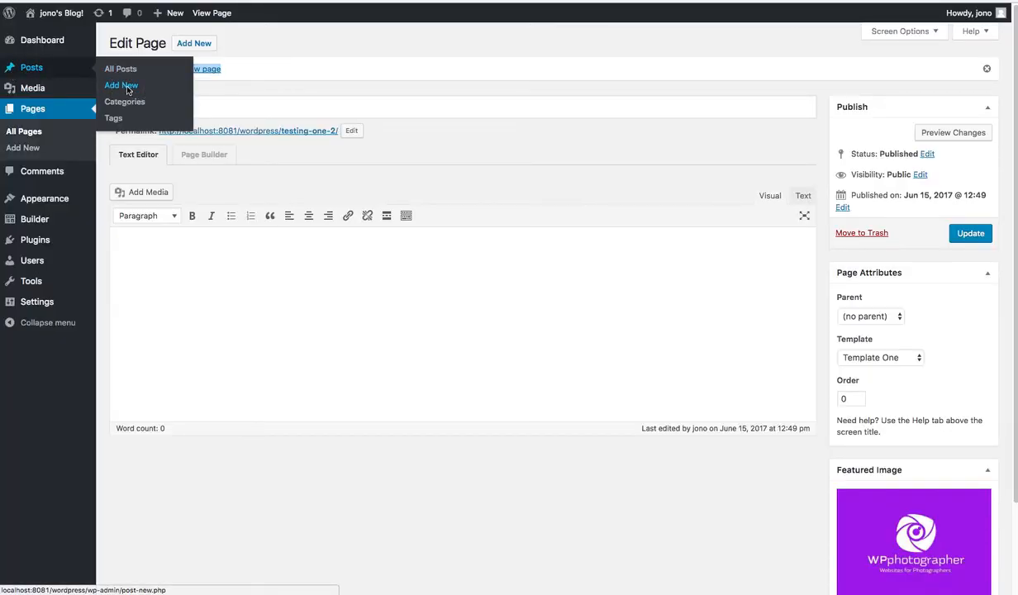
Step: Start a new blog post and check its Post Attributes Template dropdown
{"action": "left_click", "coordinate": [119, 86]}
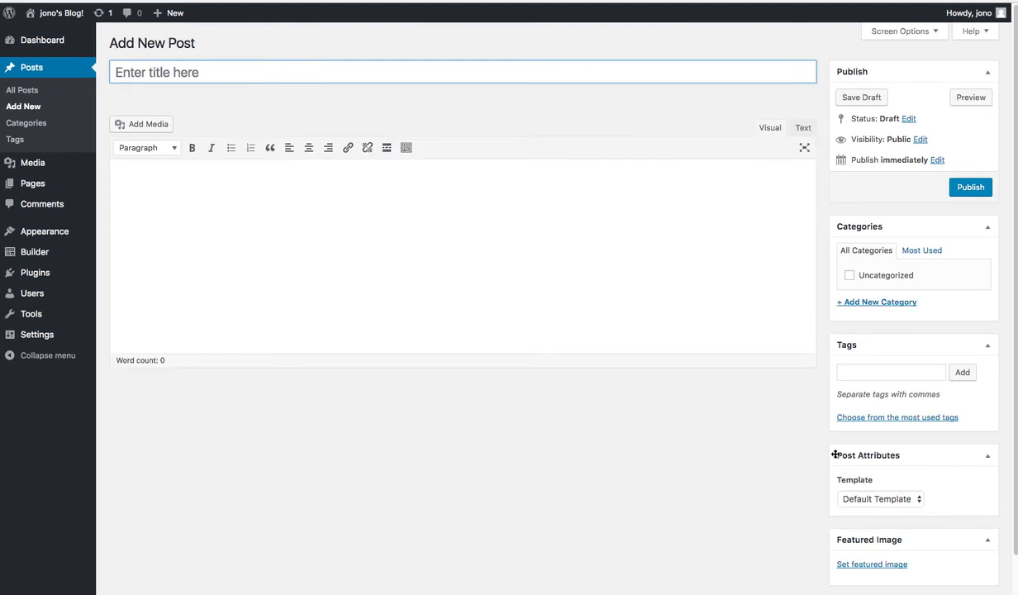
{"action": "left_click", "coordinate": [879, 500]}
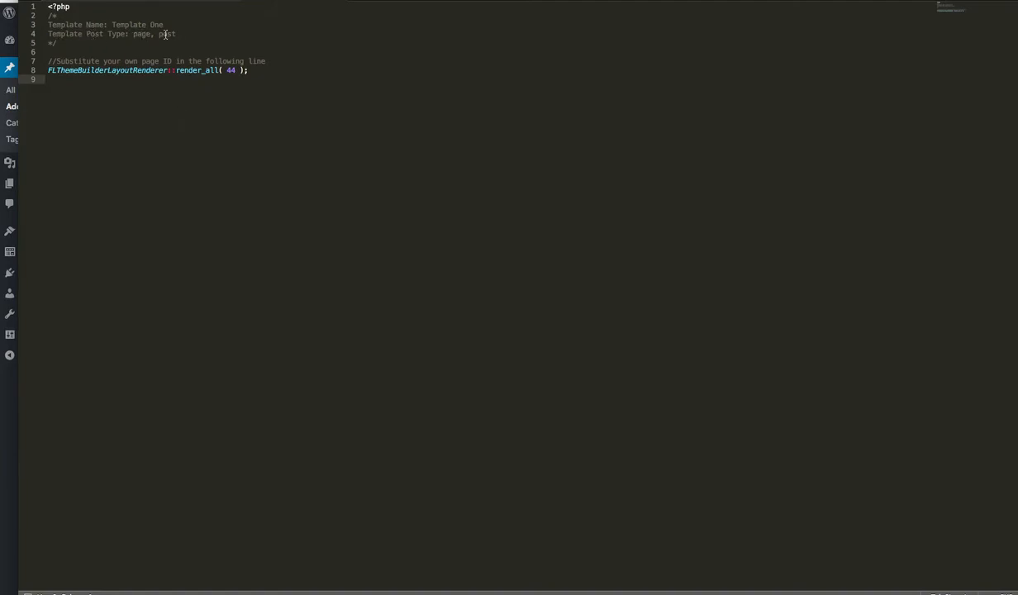
Step: Remove ', post' so Template One's post type is pages only
{"action": "key", "text": "BackSpace"}
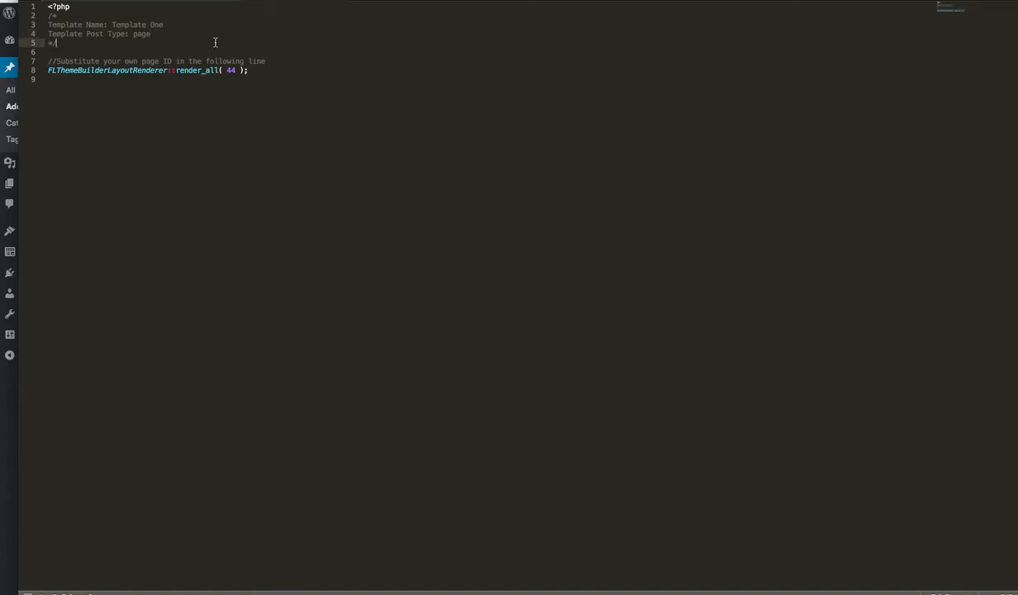
{"action": "mouse_move", "coordinate": [655, 334]}
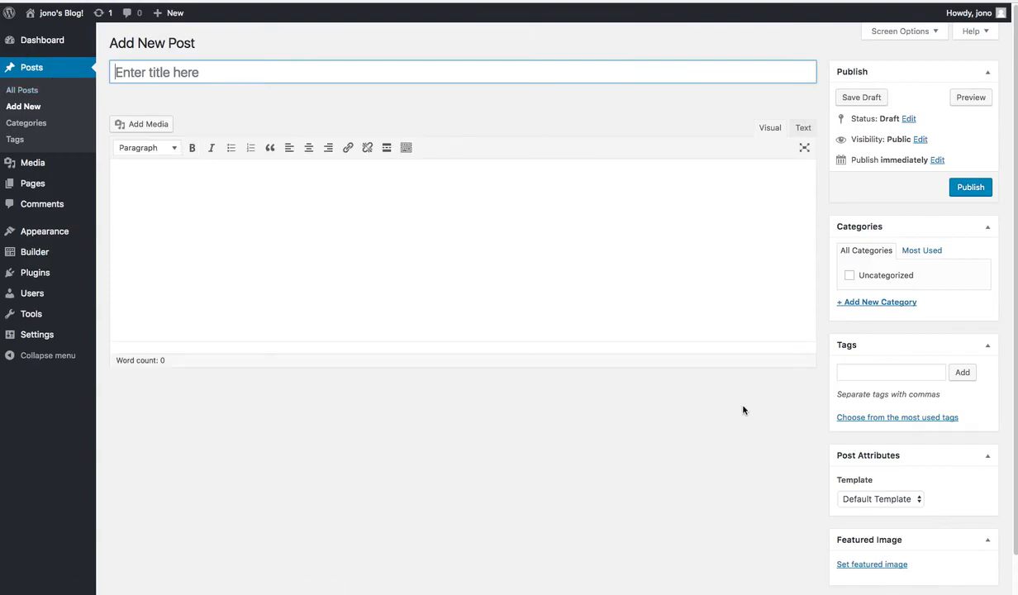
{"action": "left_click", "coordinate": [880, 499]}
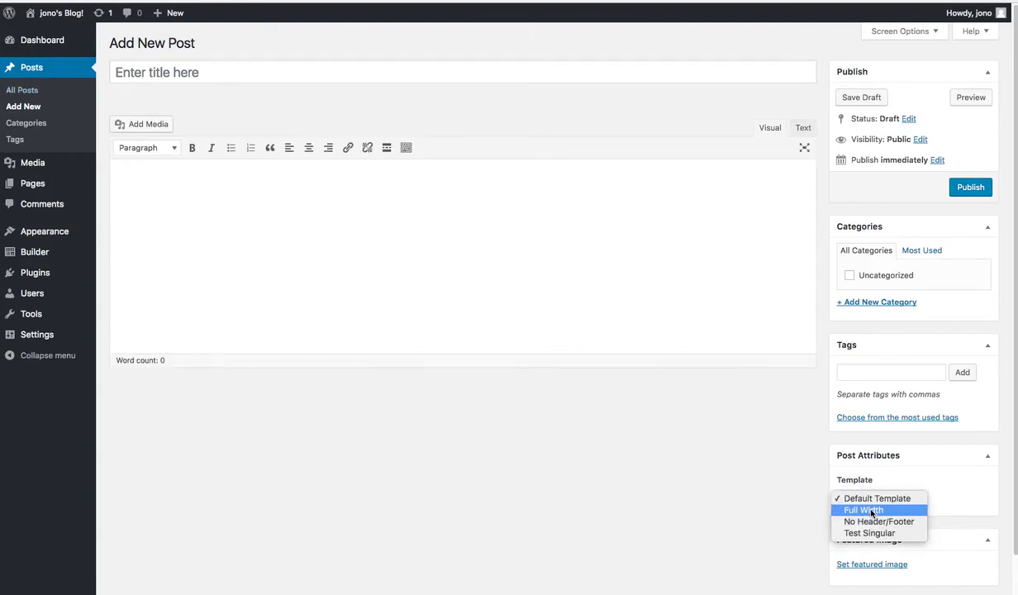
{"action": "left_click", "coordinate": [658, 421]}
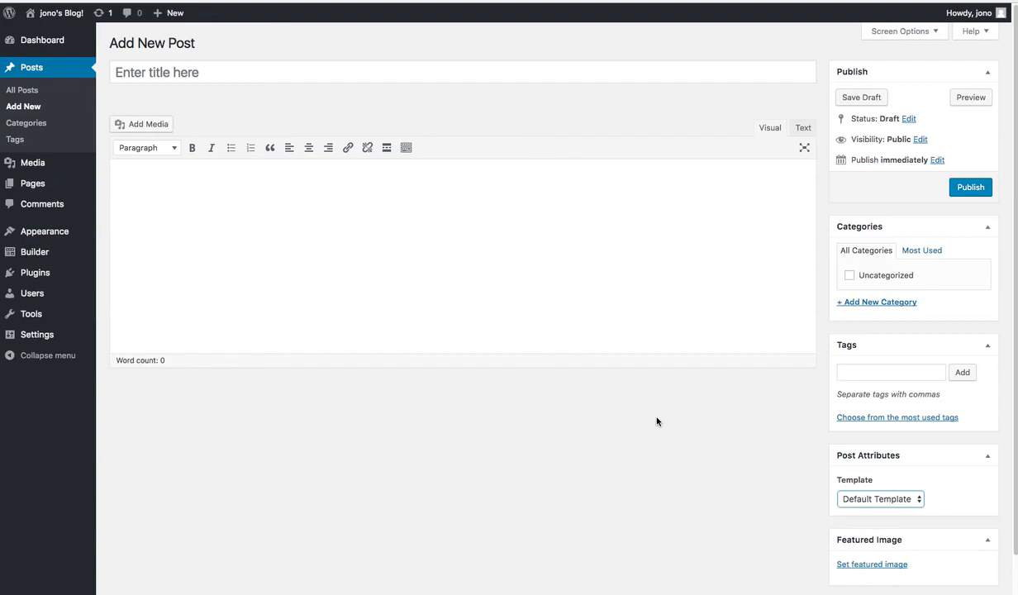
{"action": "mouse_move", "coordinate": [433, 373]}
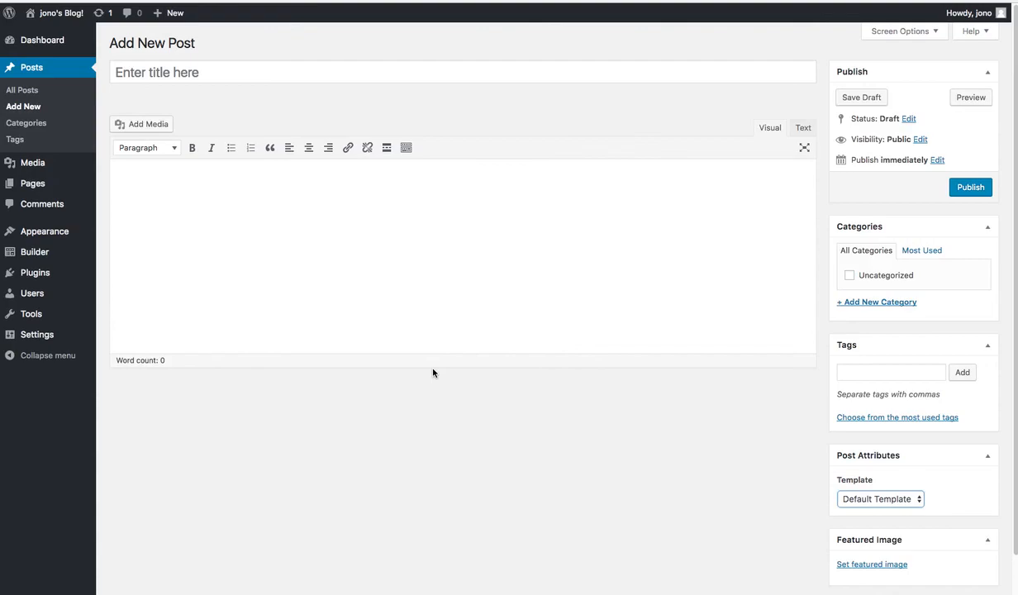
{"action": "mouse_move", "coordinate": [876, 499]}
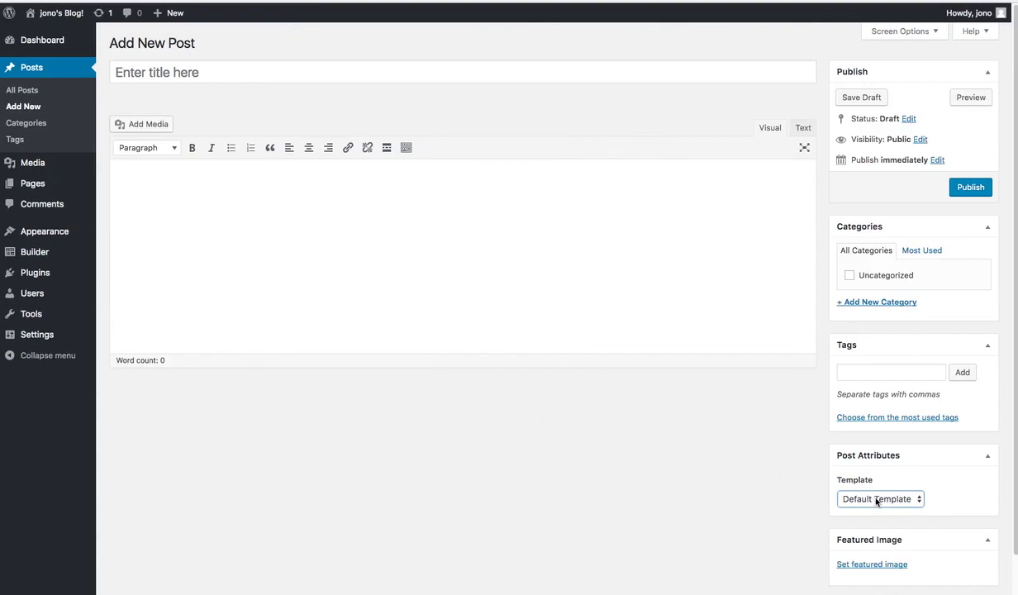
{"action": "left_click", "coordinate": [880, 499]}
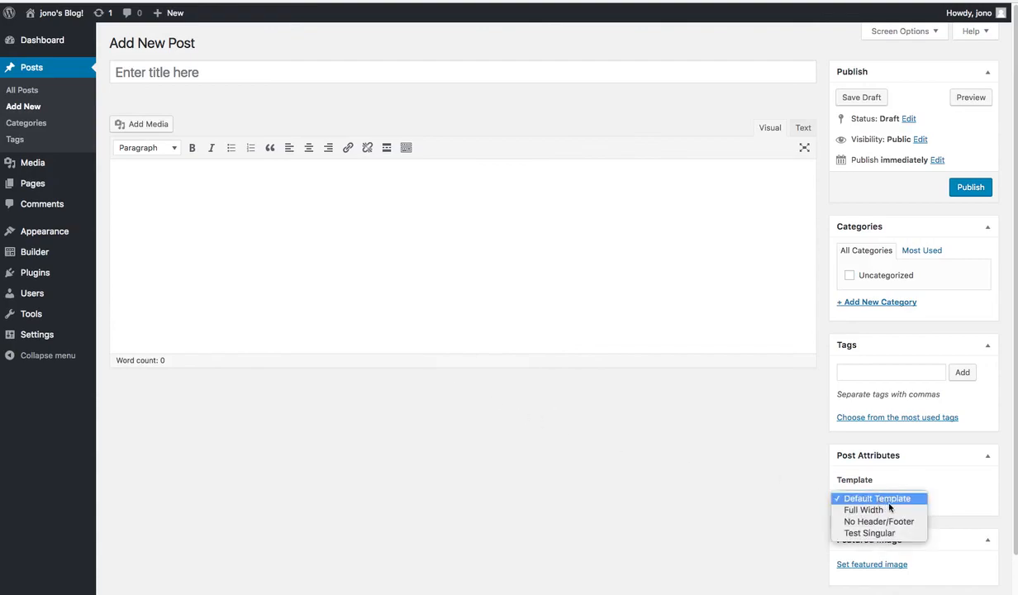
{"action": "left_click", "coordinate": [880, 499]}
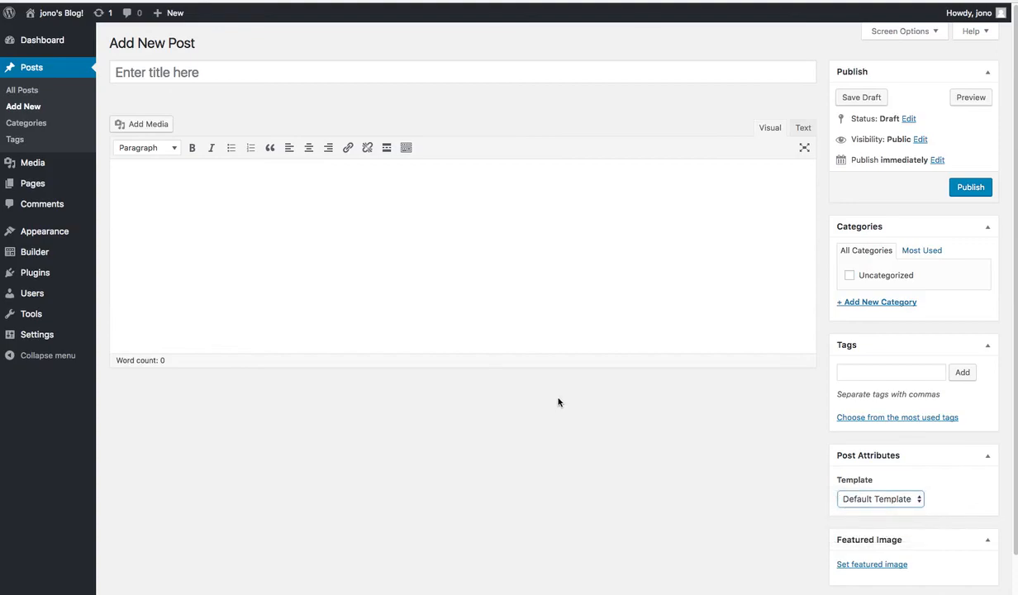